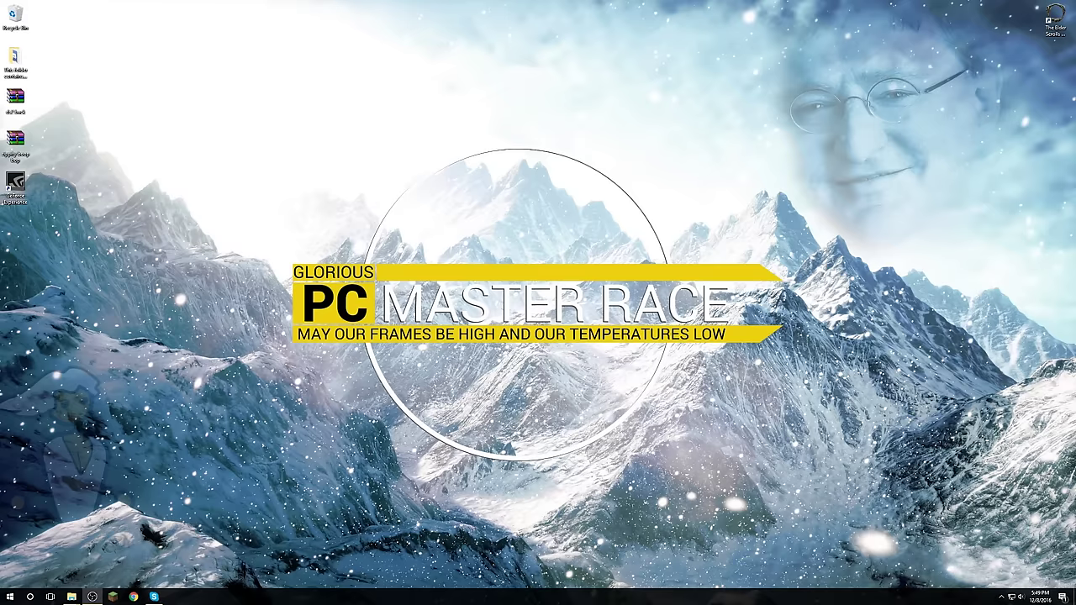
mouse_move(382, 131)
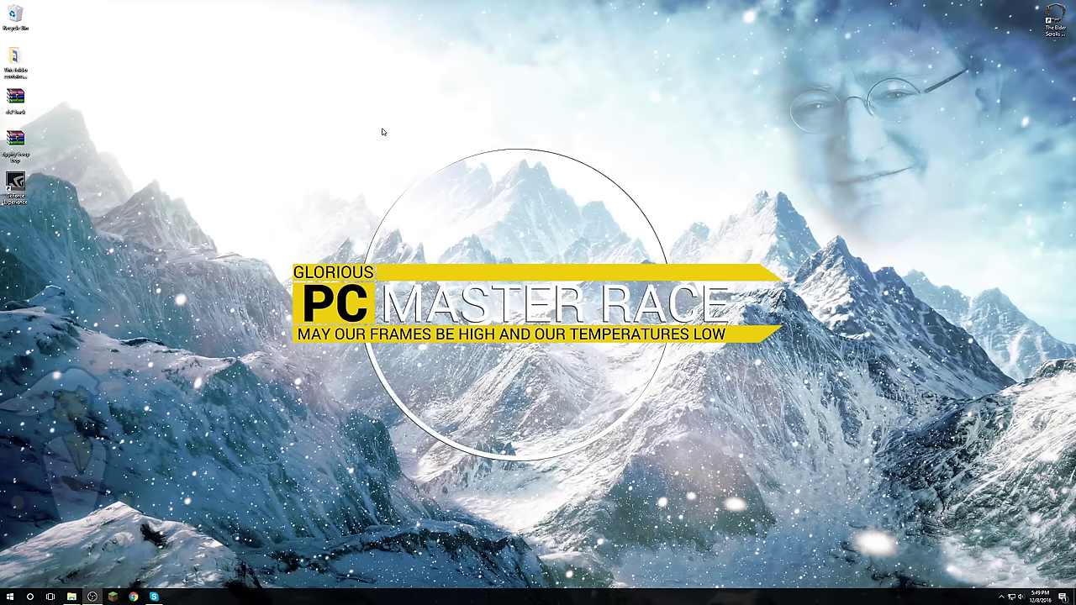
mouse_move(712, 479)
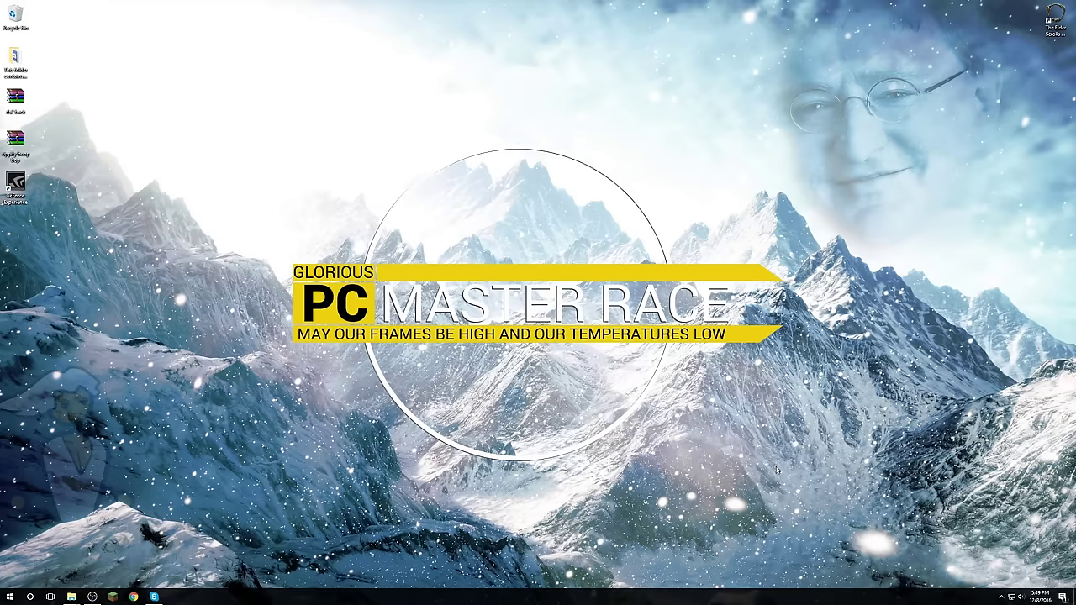
mouse_move(500, 265)
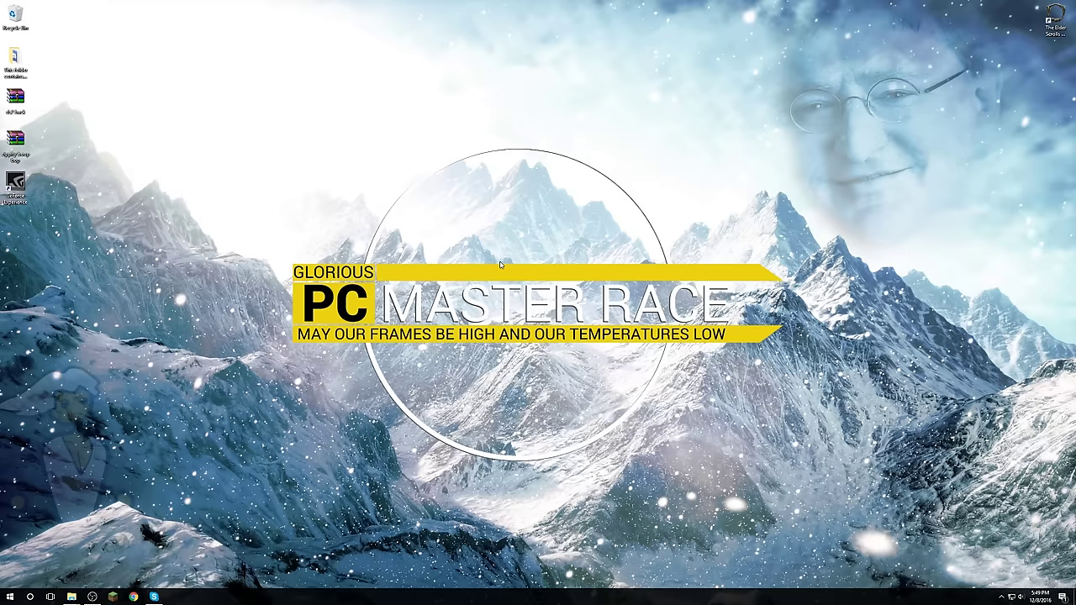
mouse_move(497, 322)
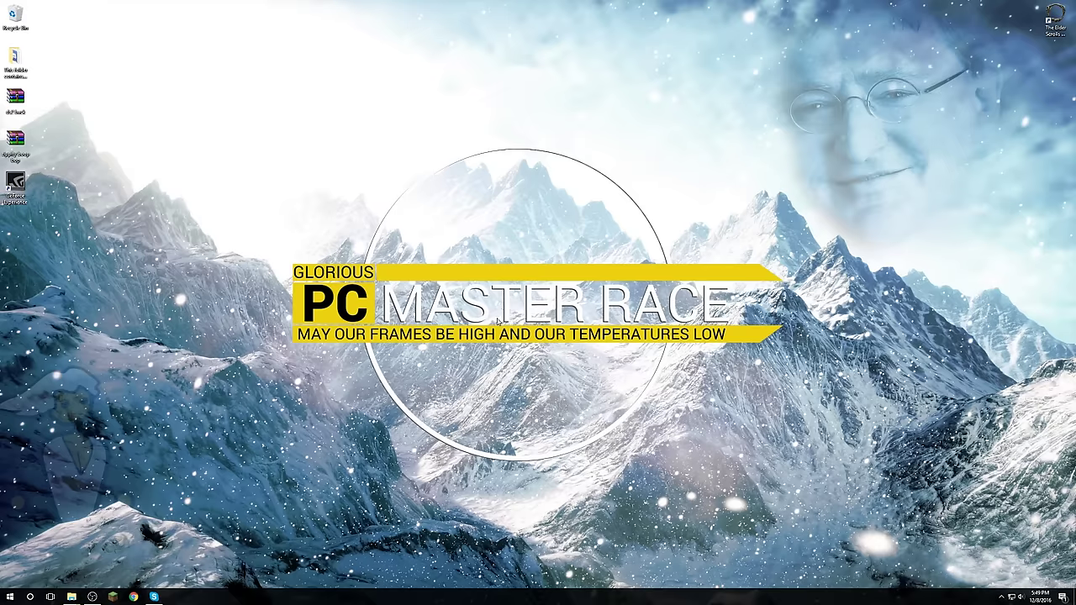
mouse_move(103, 559)
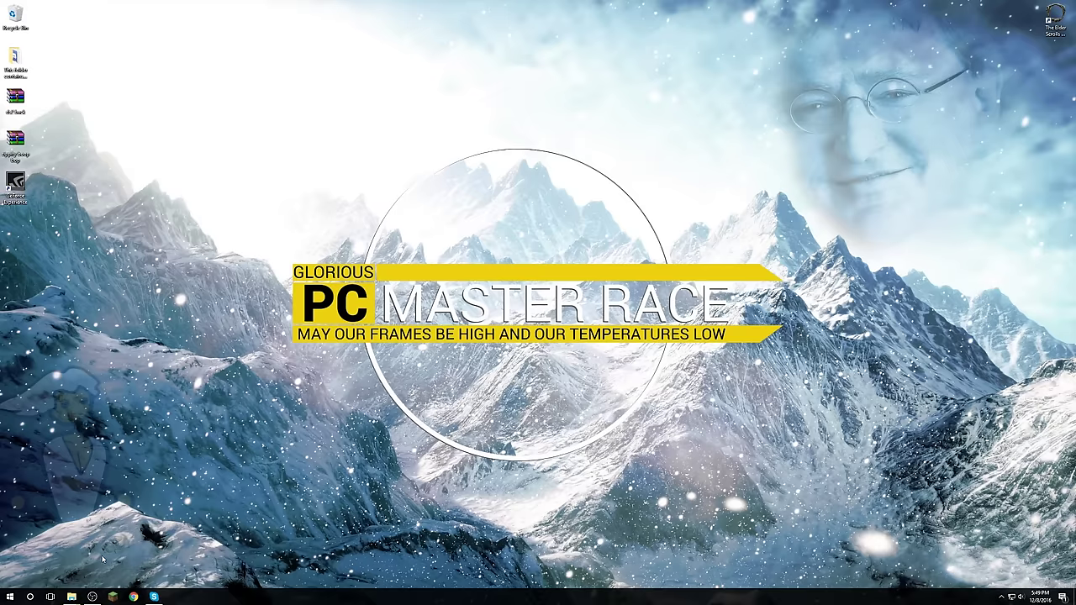
mouse_move(164, 515)
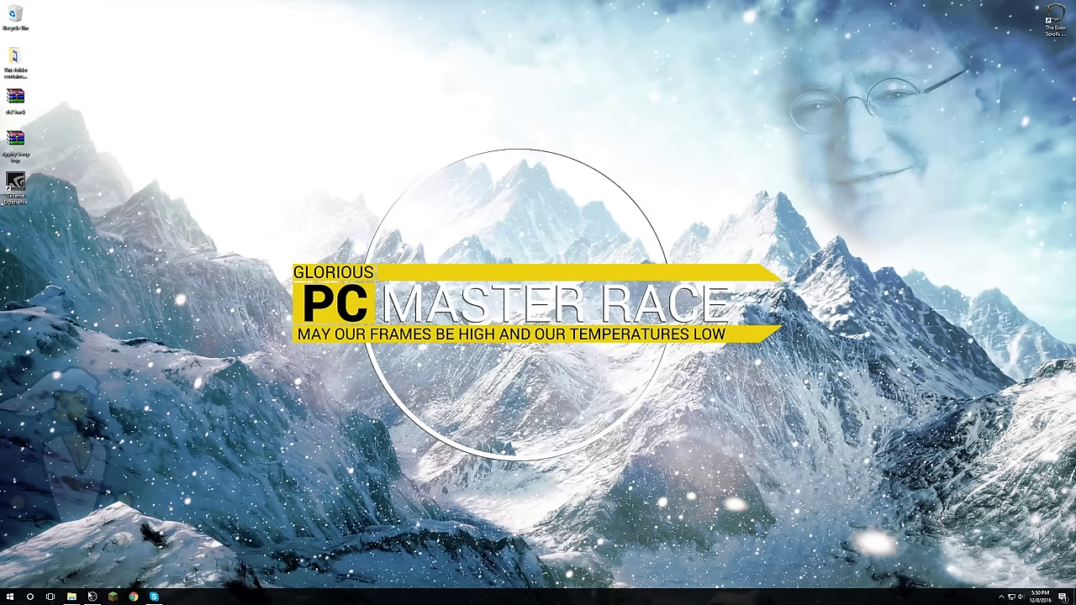
Centre the vanilla game window, snap Smash_Update right, and open its 288 folder.
click(72, 596)
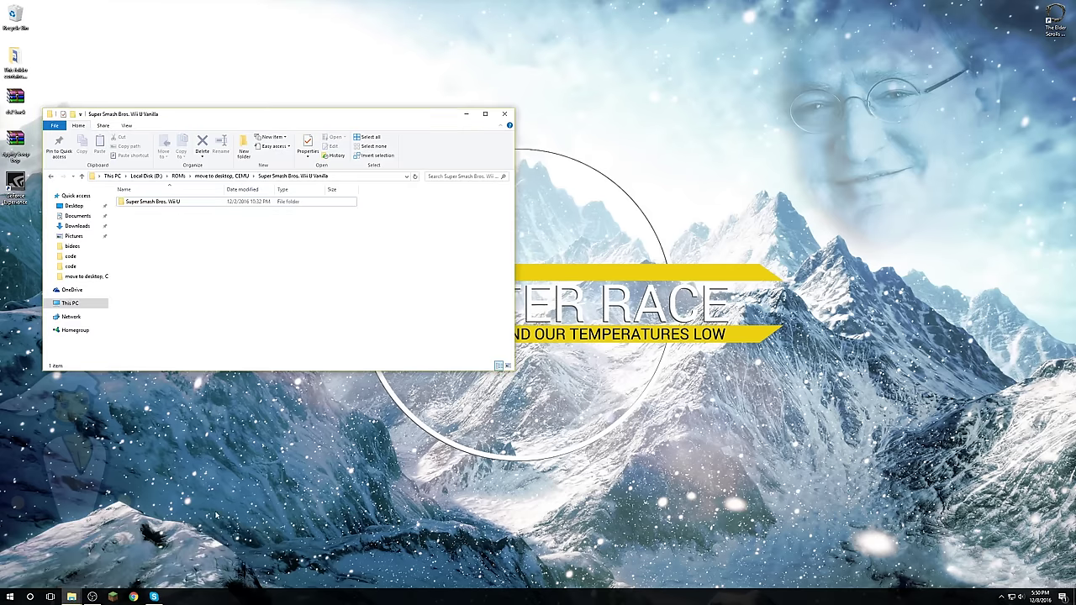
drag(277, 113, 437, 113)
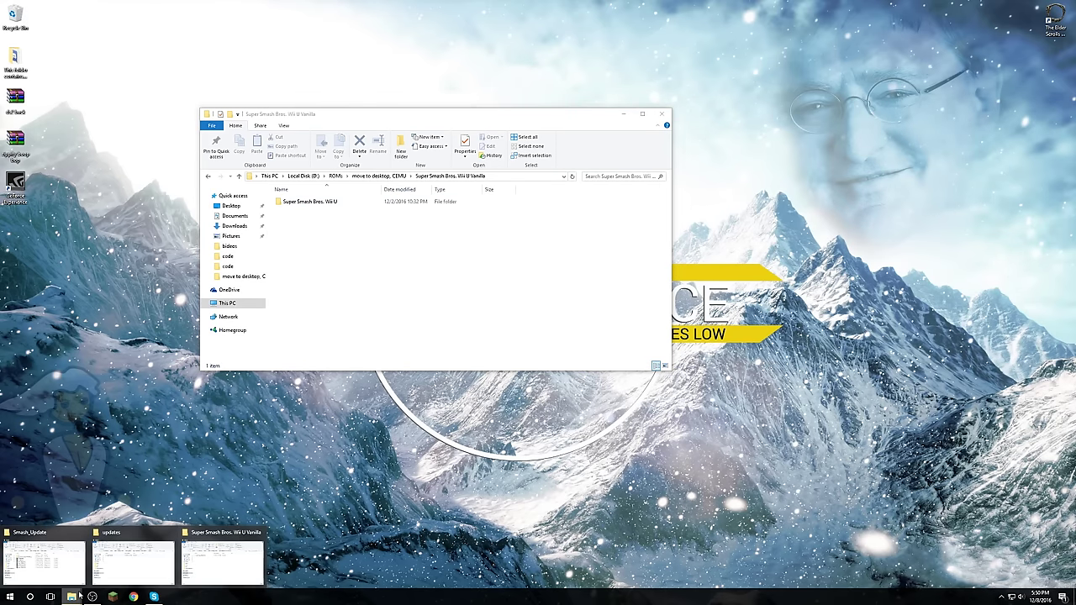
click(42, 561)
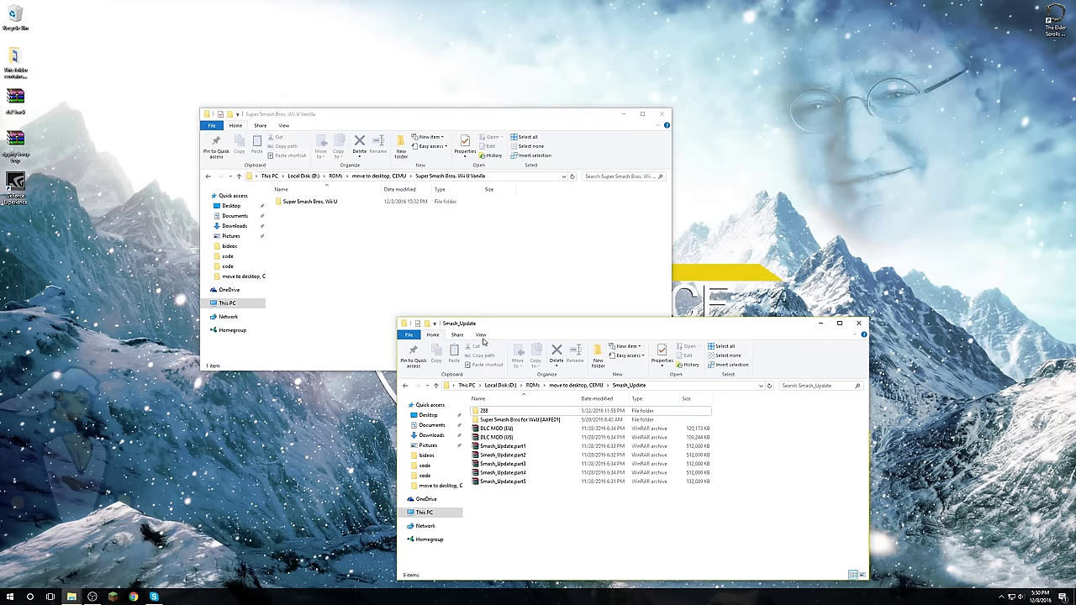
drag(483, 323, 714, 95)
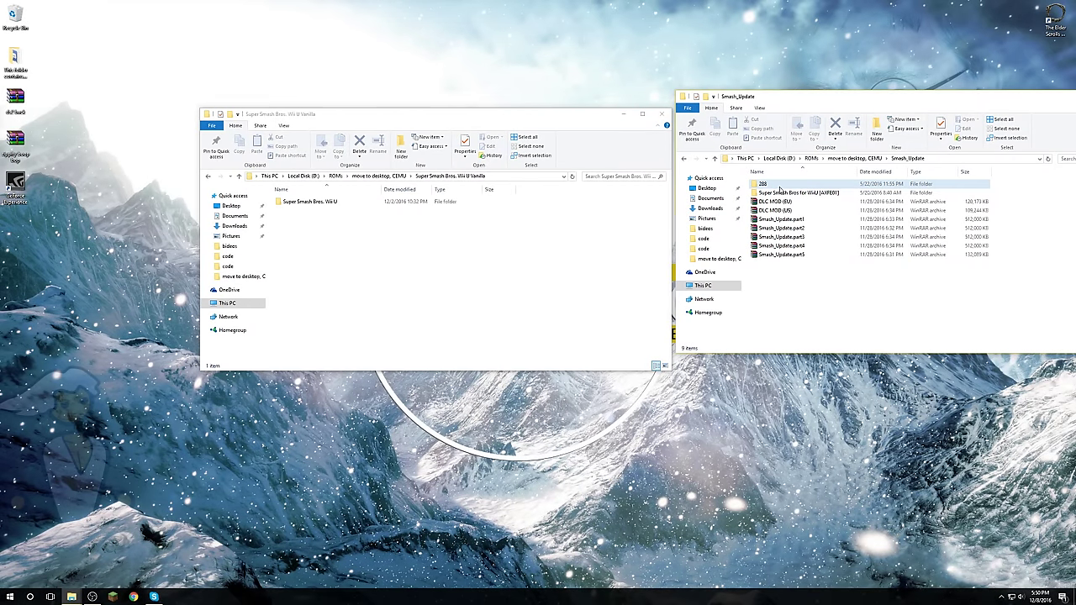
double_click(763, 183)
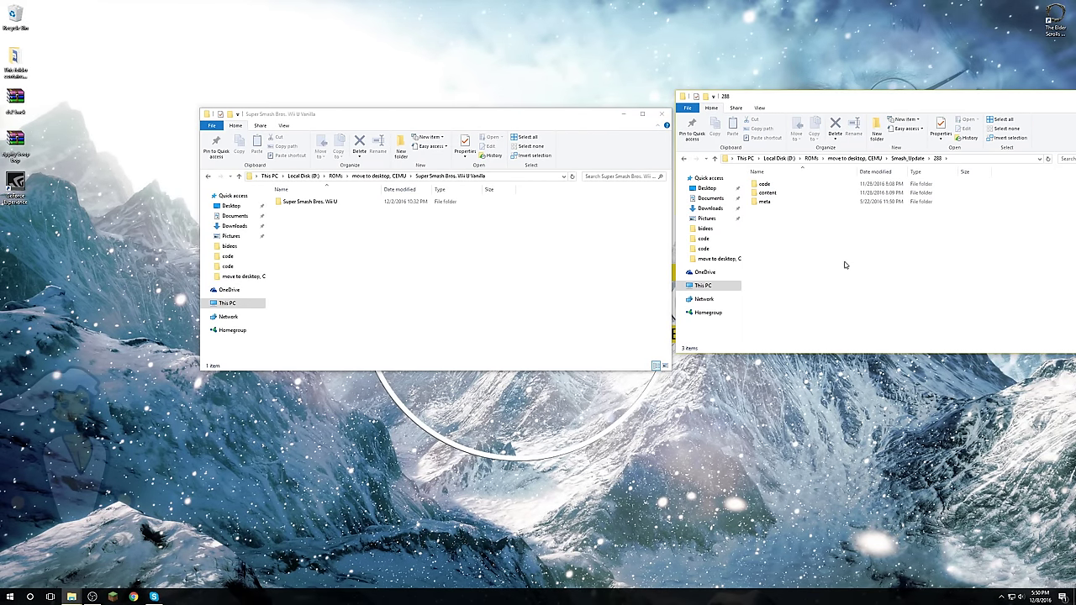
mouse_move(500, 58)
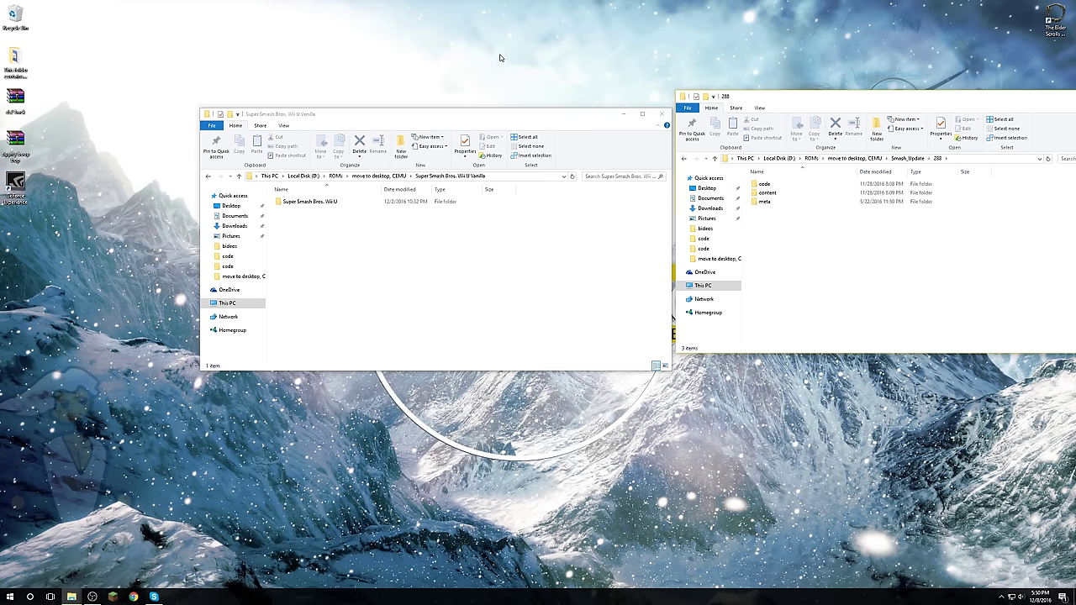
mouse_move(469, 223)
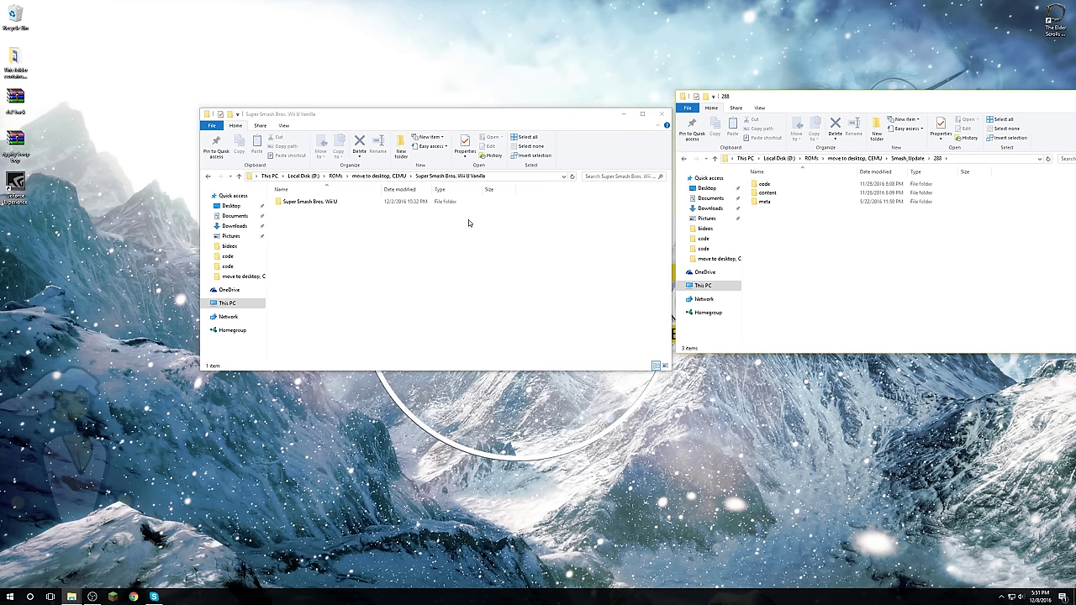
mouse_move(958, 170)
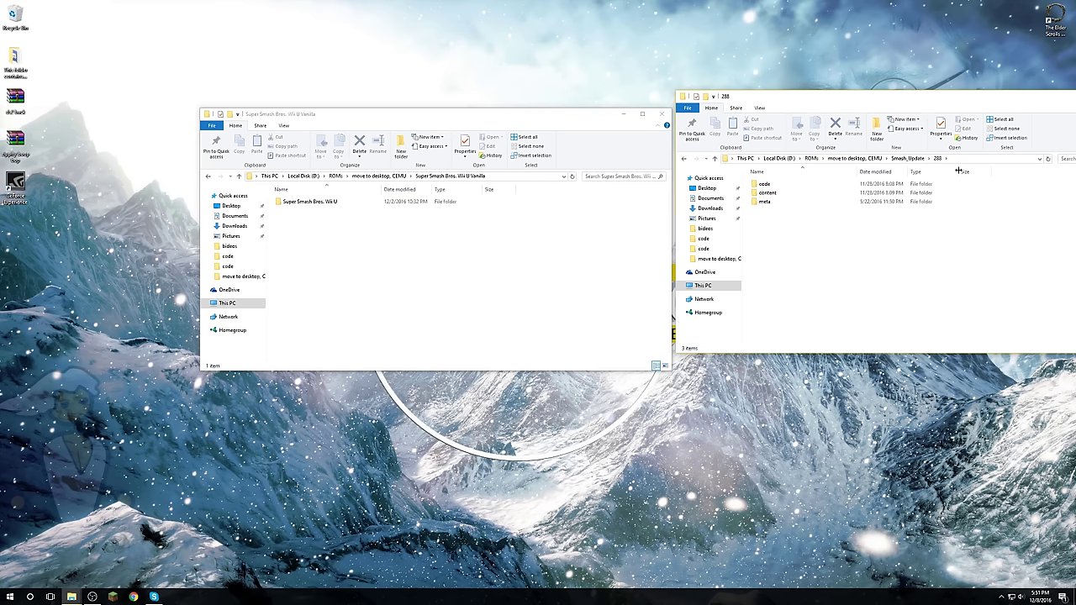
Open both code folders and copy the six update code files into the game's code folder.
click(311, 202)
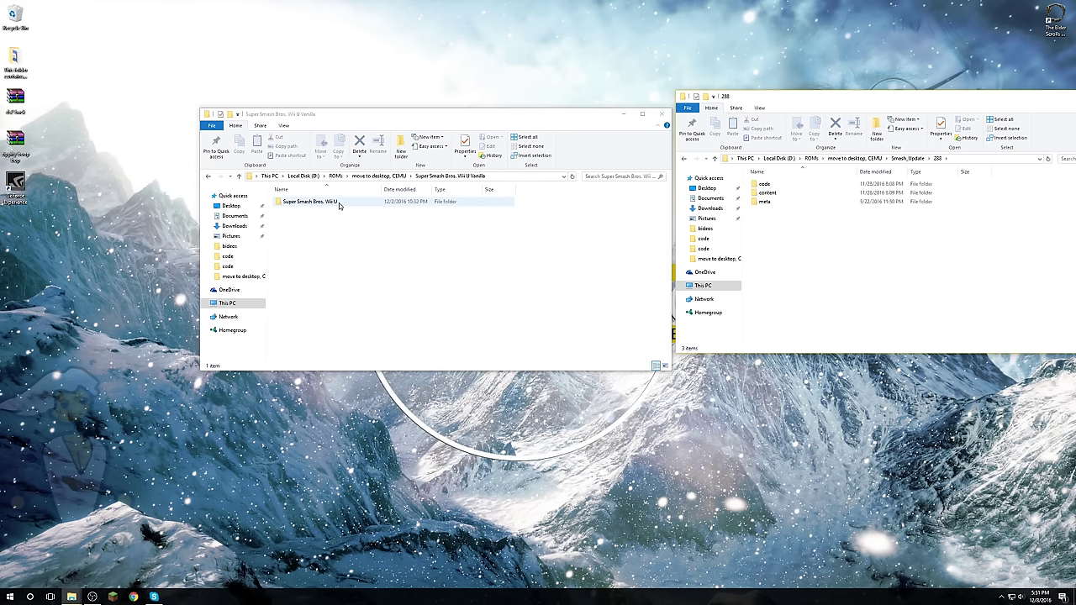
click(767, 193)
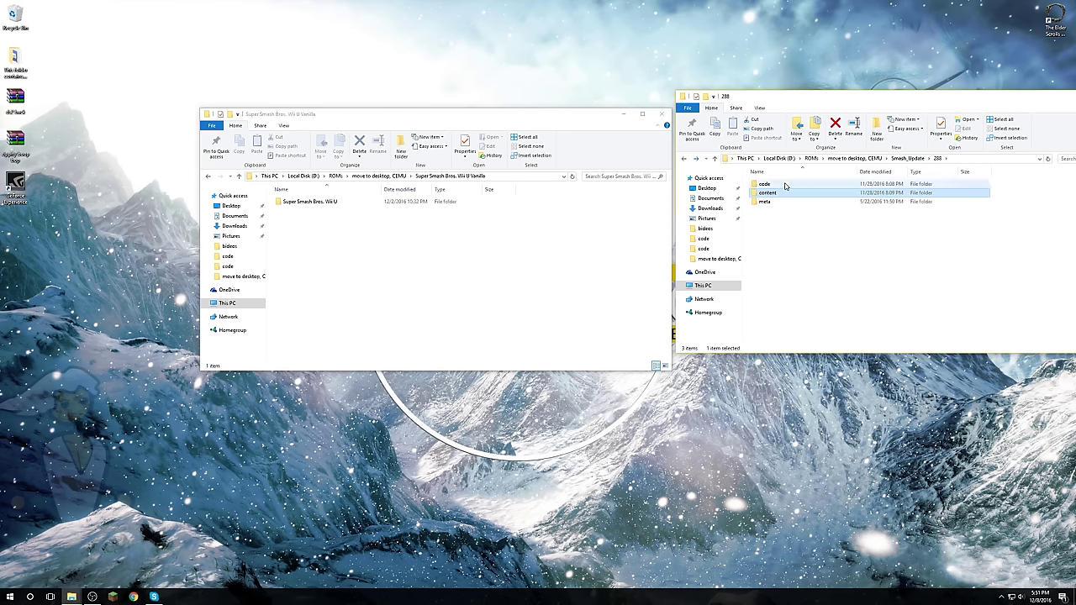
click(311, 201)
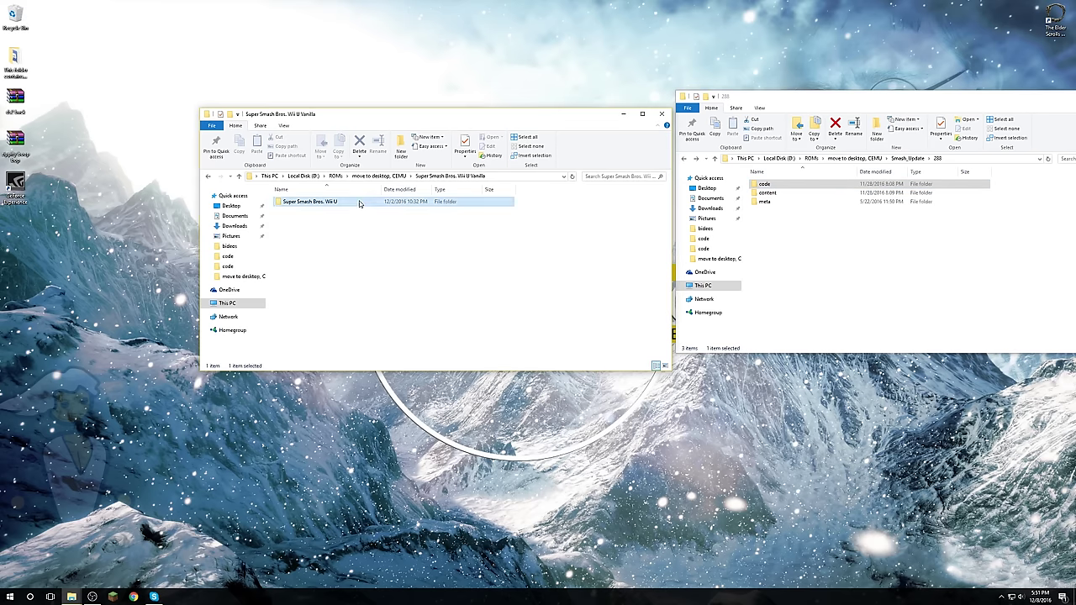
double_click(311, 202)
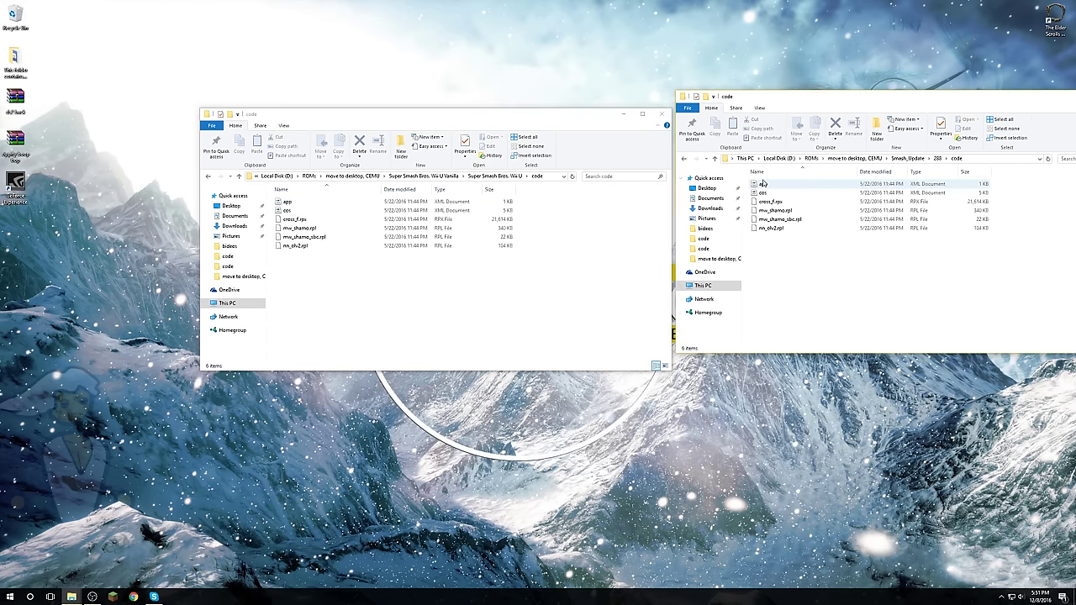
click(763, 193)
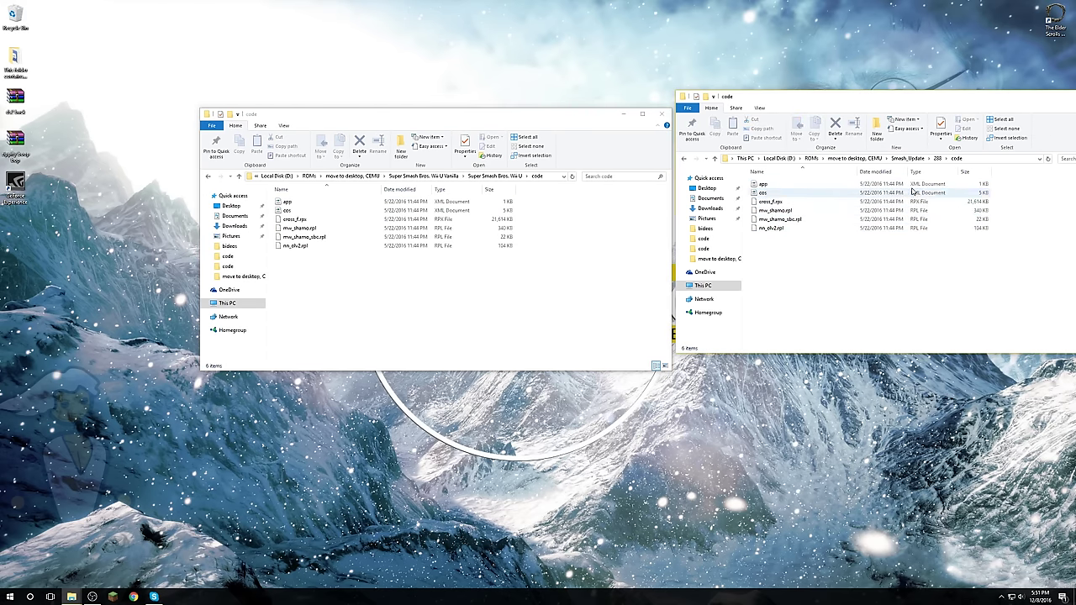
click(287, 201)
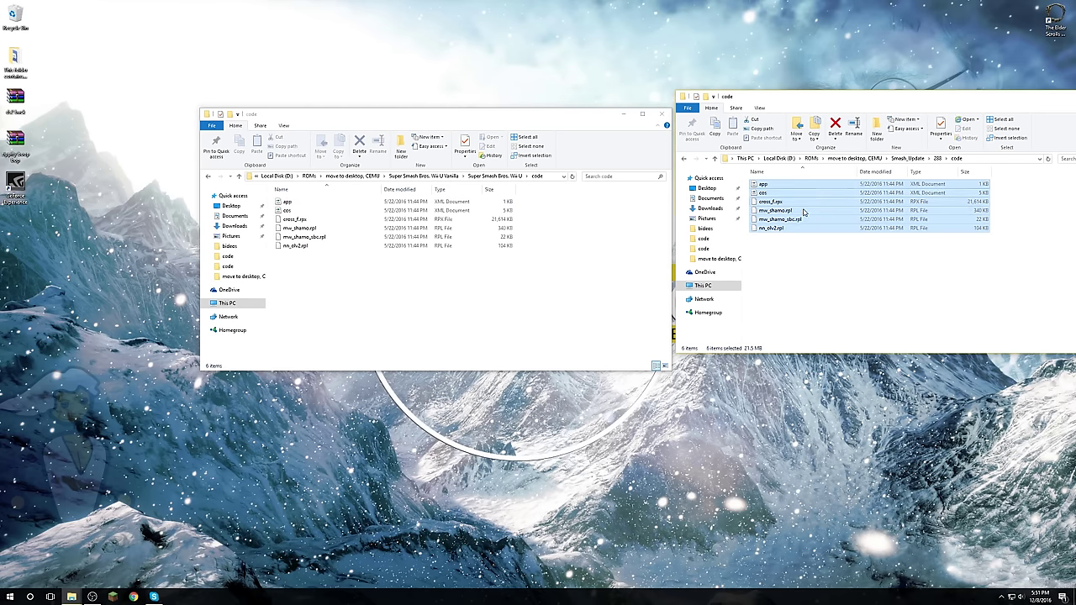
drag(803, 212, 371, 241)
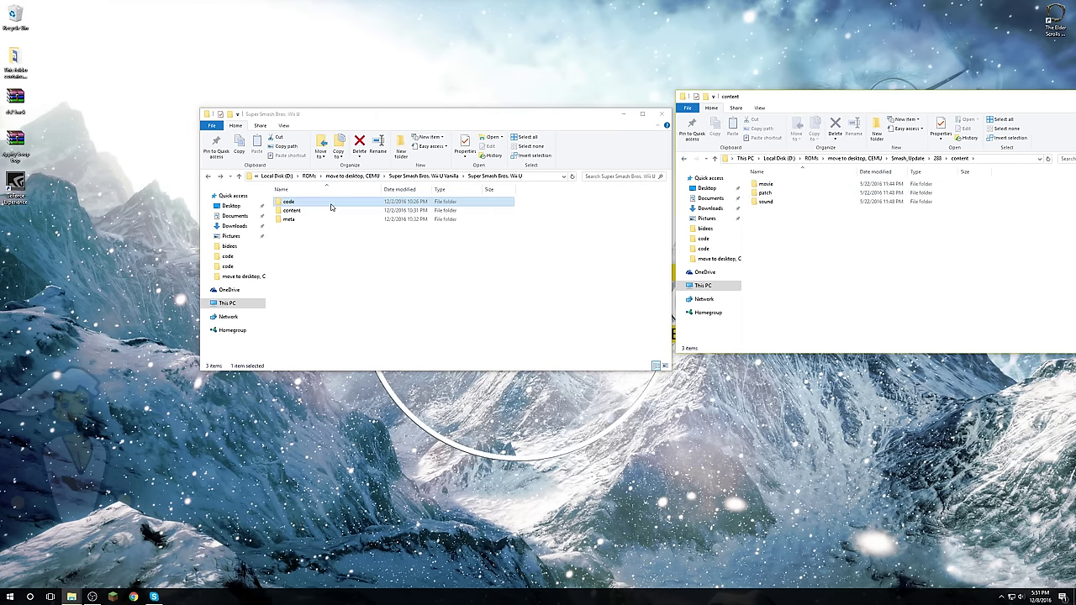
Browse the game's content > patch folder, then return to the Super Smash Bros. Wii U folder.
double_click(293, 210)
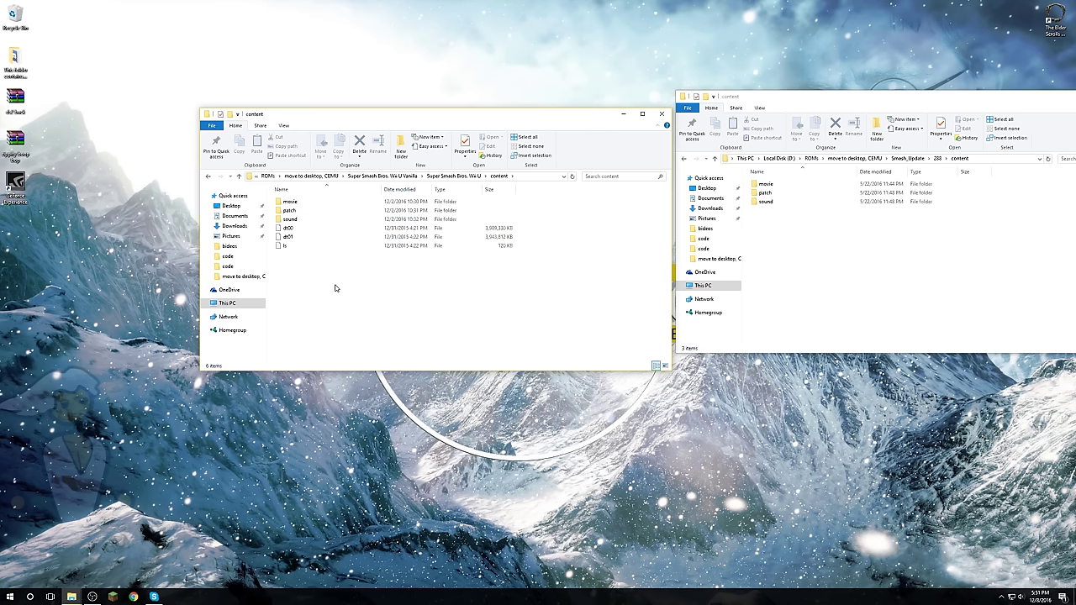
mouse_move(310, 264)
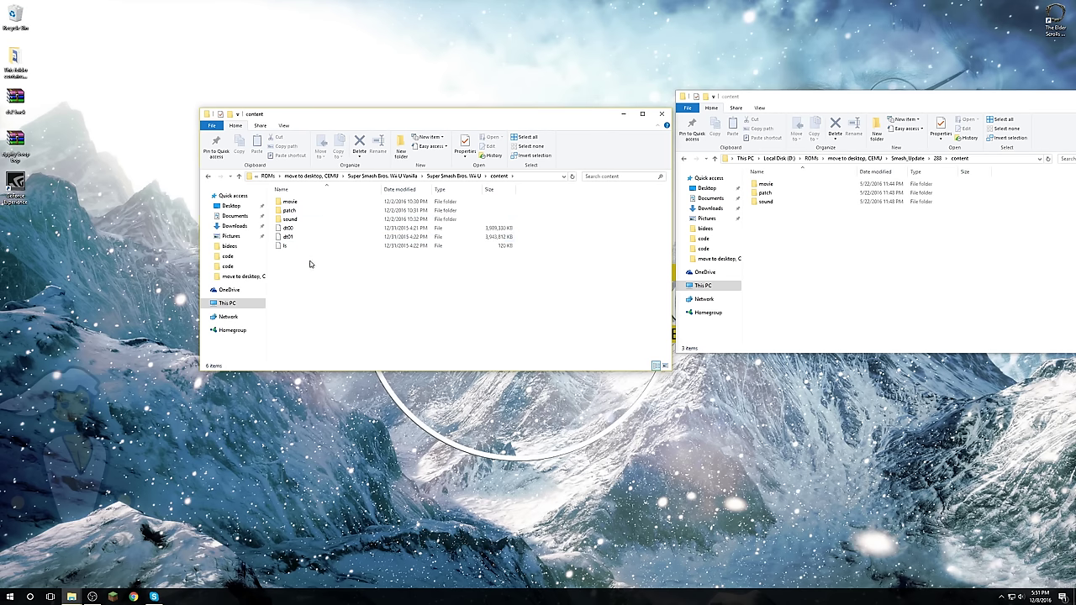
mouse_move(498, 286)
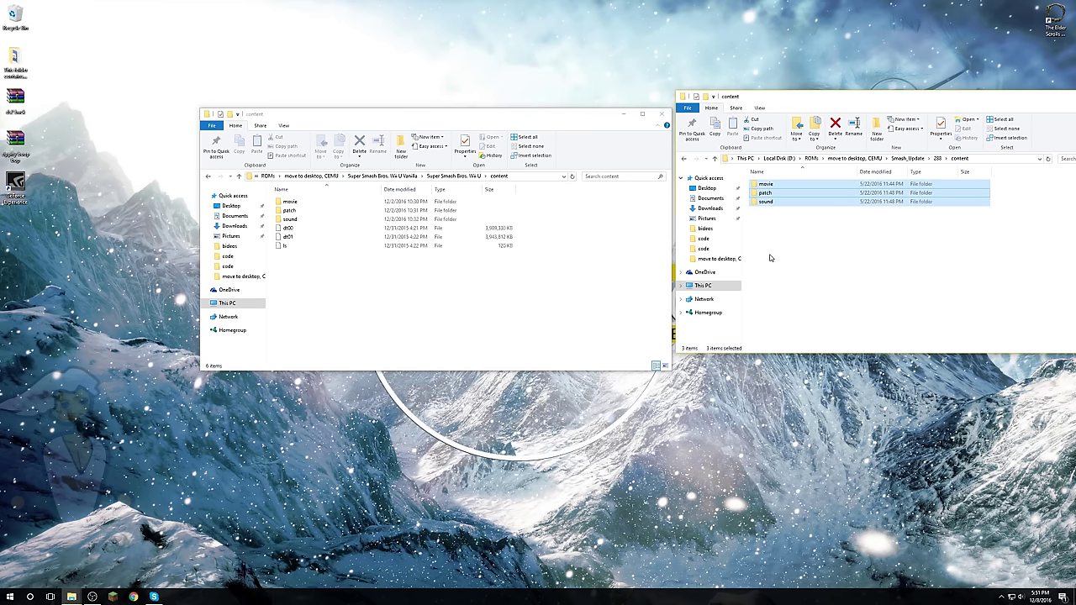
double_click(290, 209)
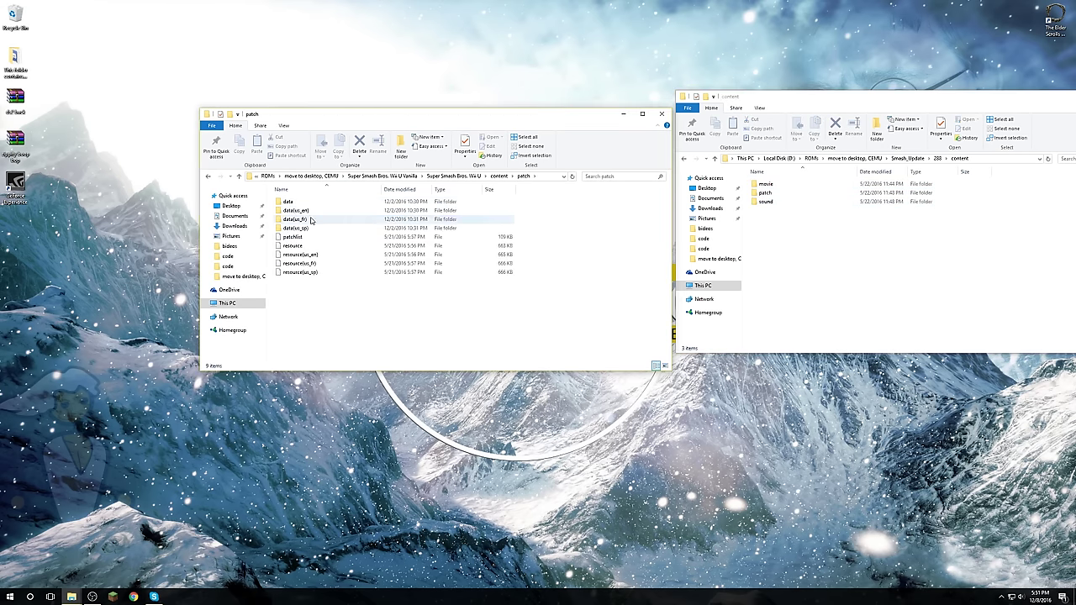
click(210, 176)
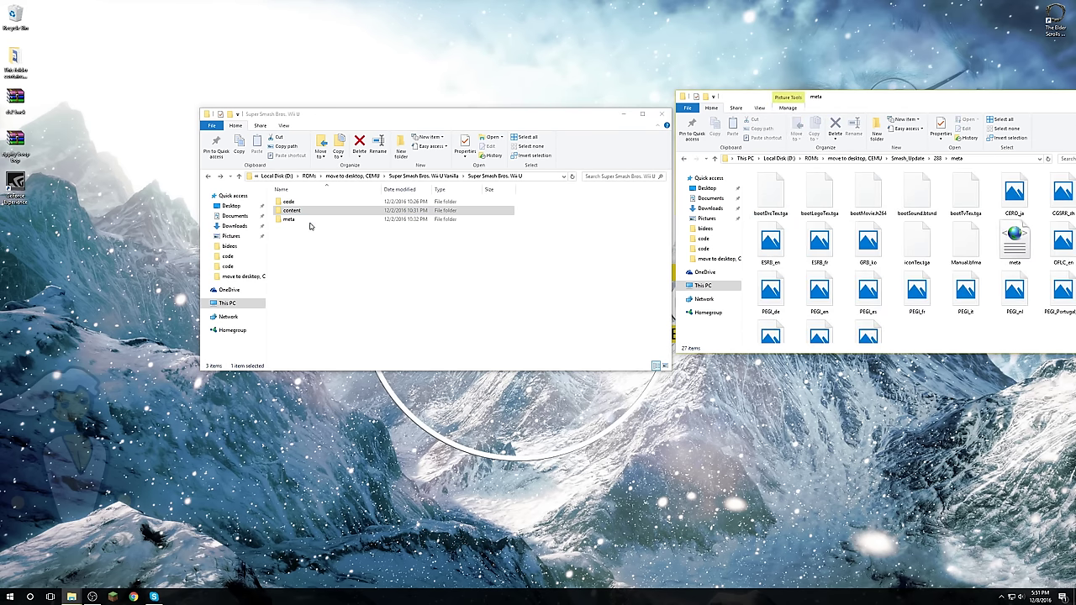
Open the game's meta folder, then close the left window.
click(290, 219)
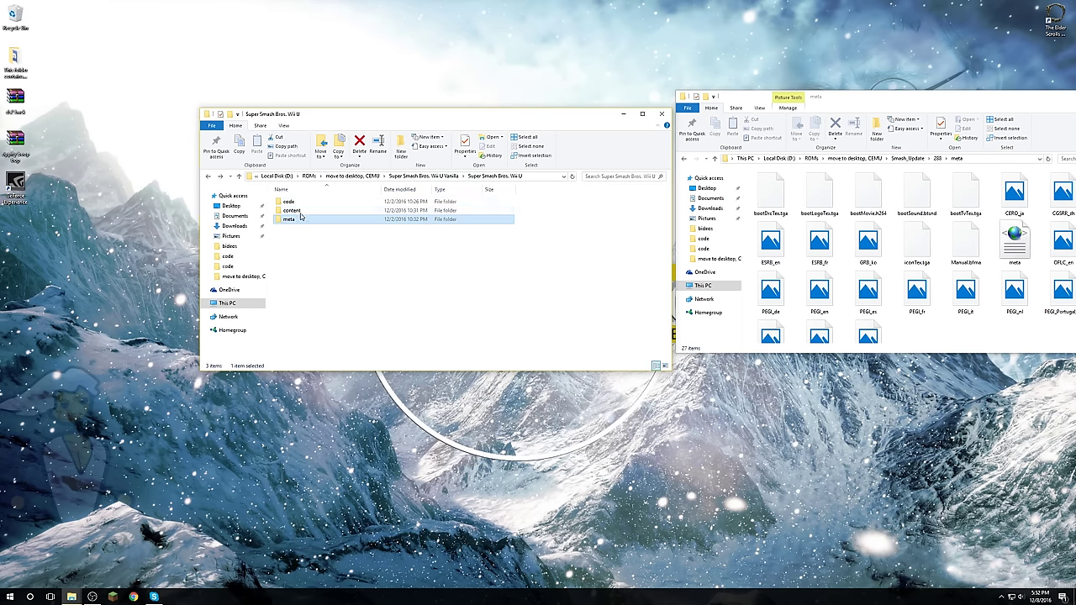
double_click(288, 218)
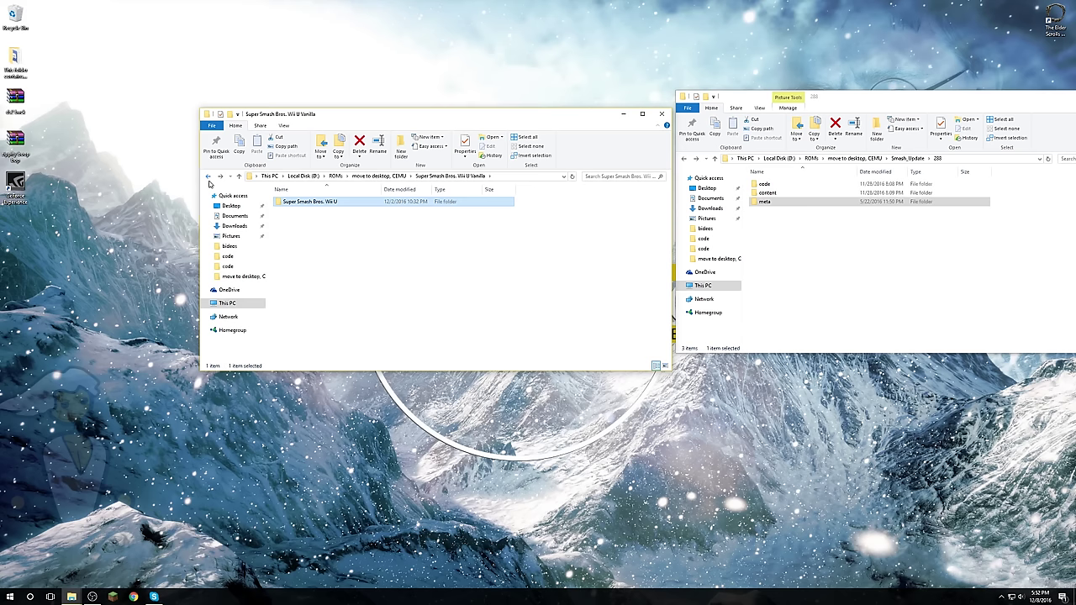
mouse_move(482, 315)
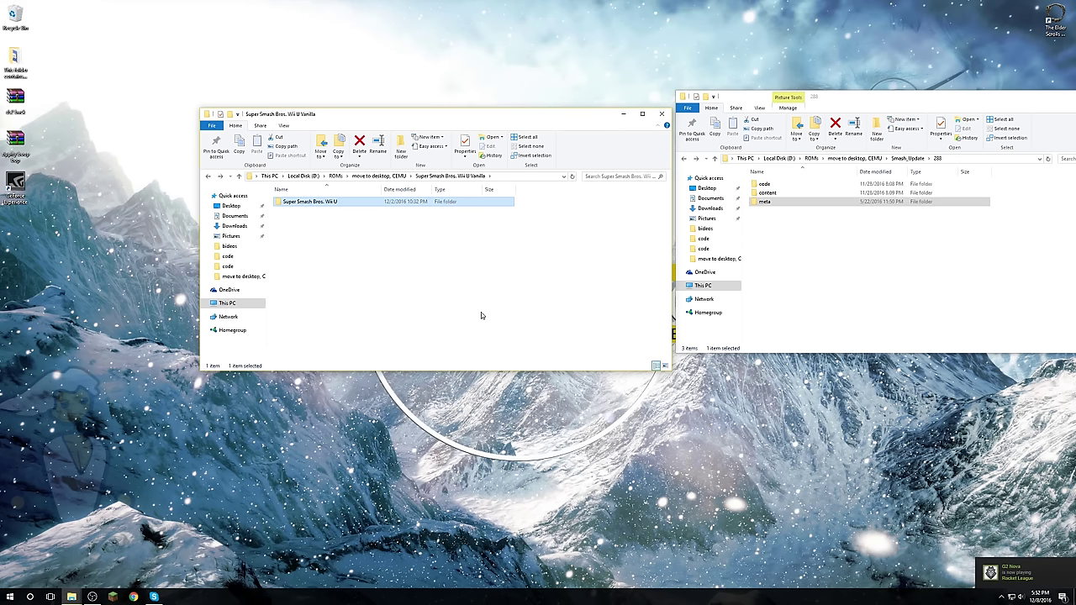
click(664, 113)
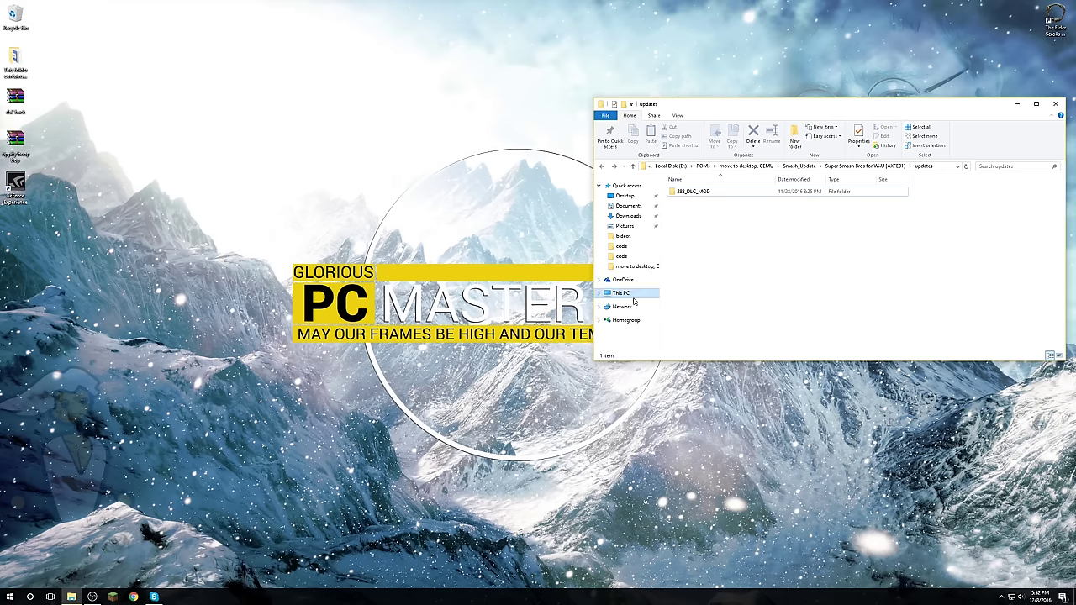
Browse Local Disk D > Some Applications > cemu_1.6.3 and launch Cemu.exe.
click(620, 293)
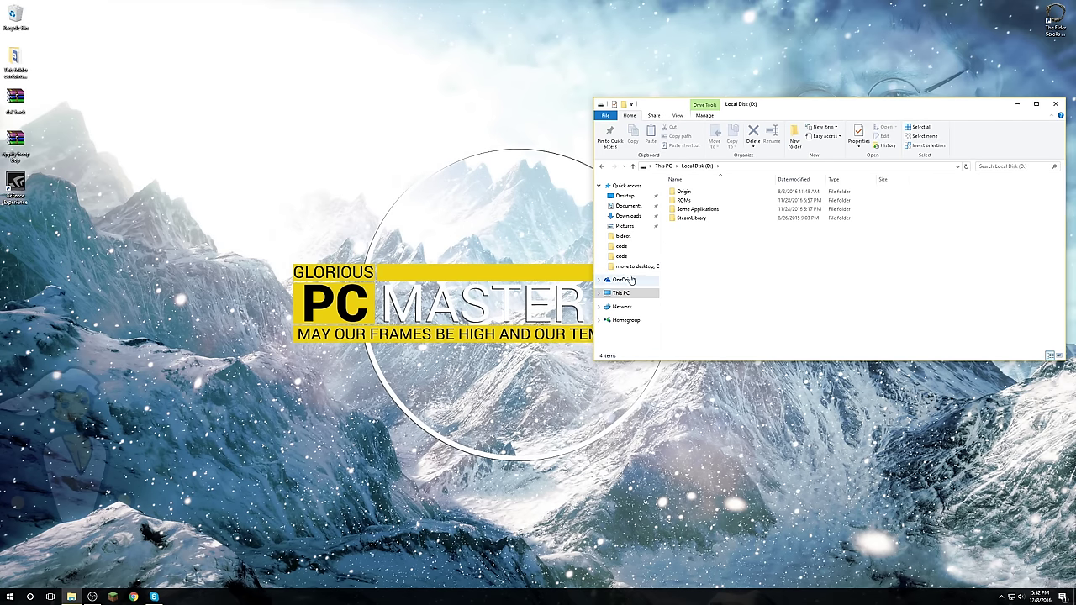
click(621, 279)
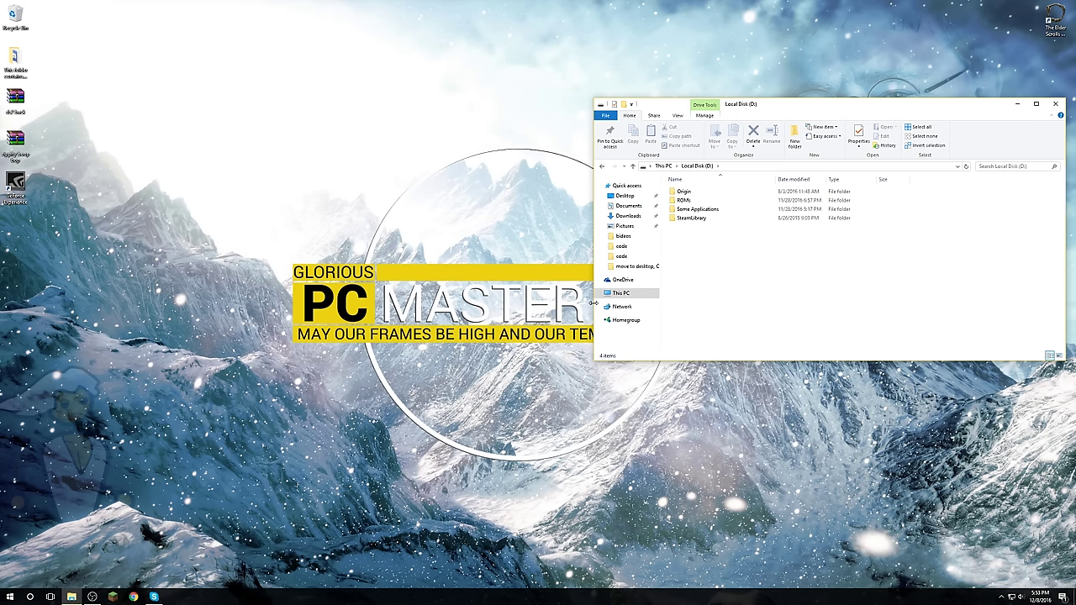
mouse_move(594, 306)
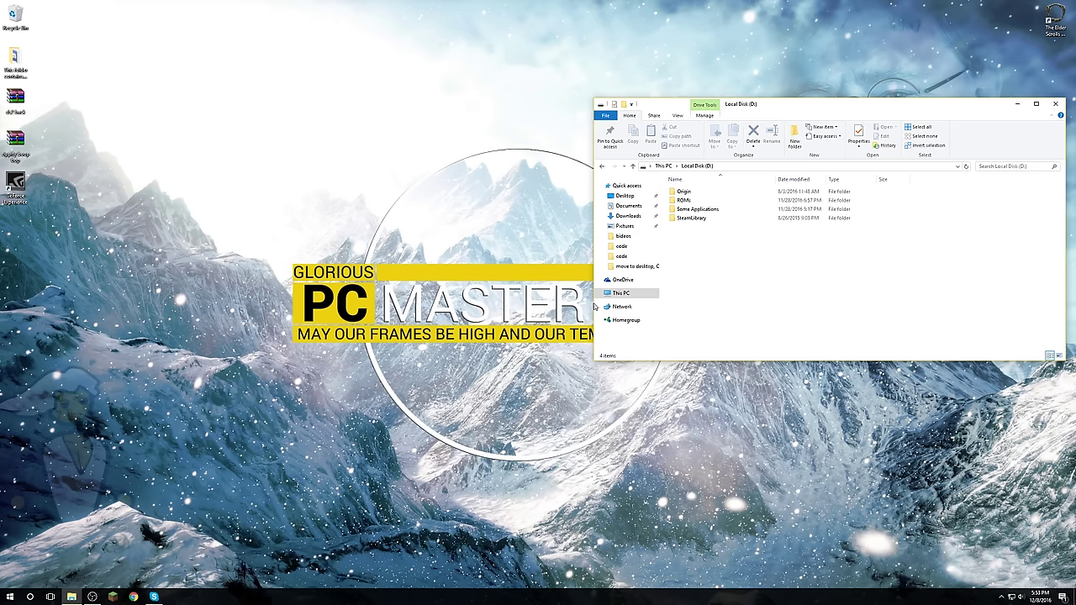
click(697, 208)
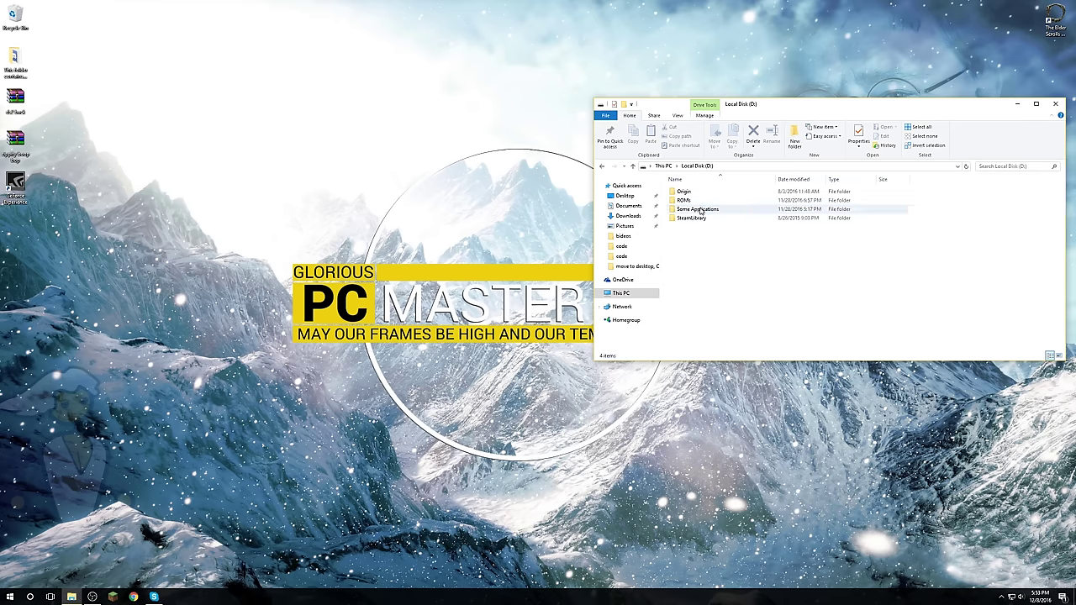
double_click(697, 209)
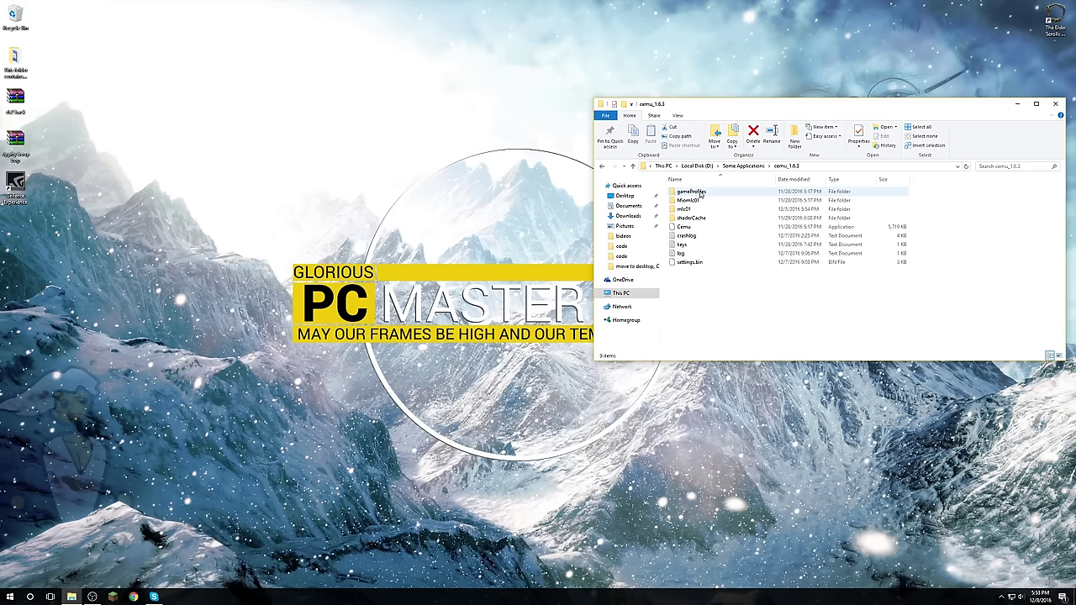
double_click(683, 227)
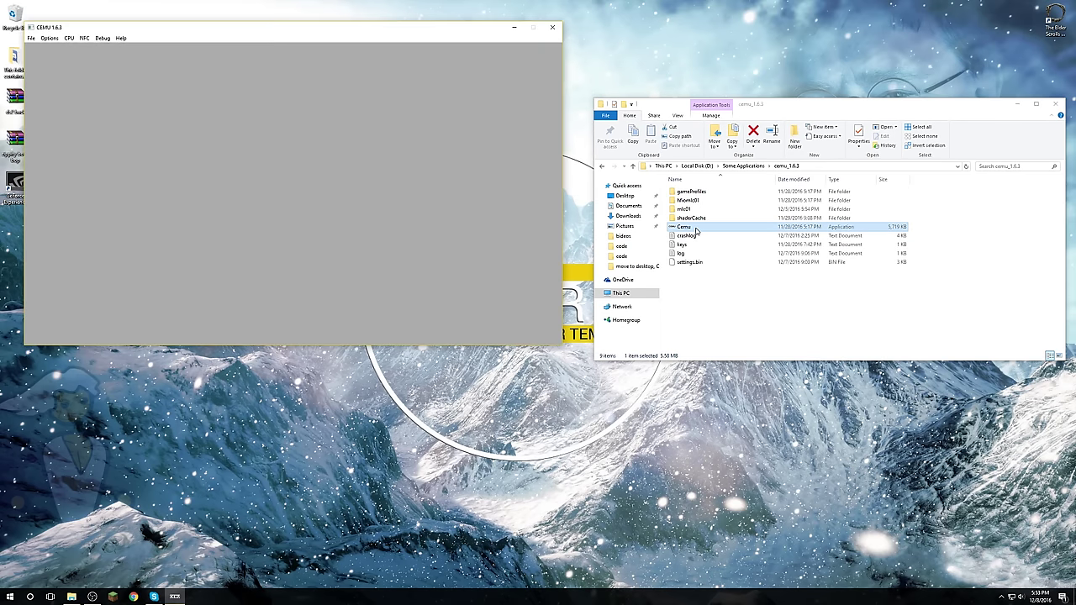
Assign Gamepad F310 to Controller 1 as a Wii U Pro Controller and save.
click(50, 38)
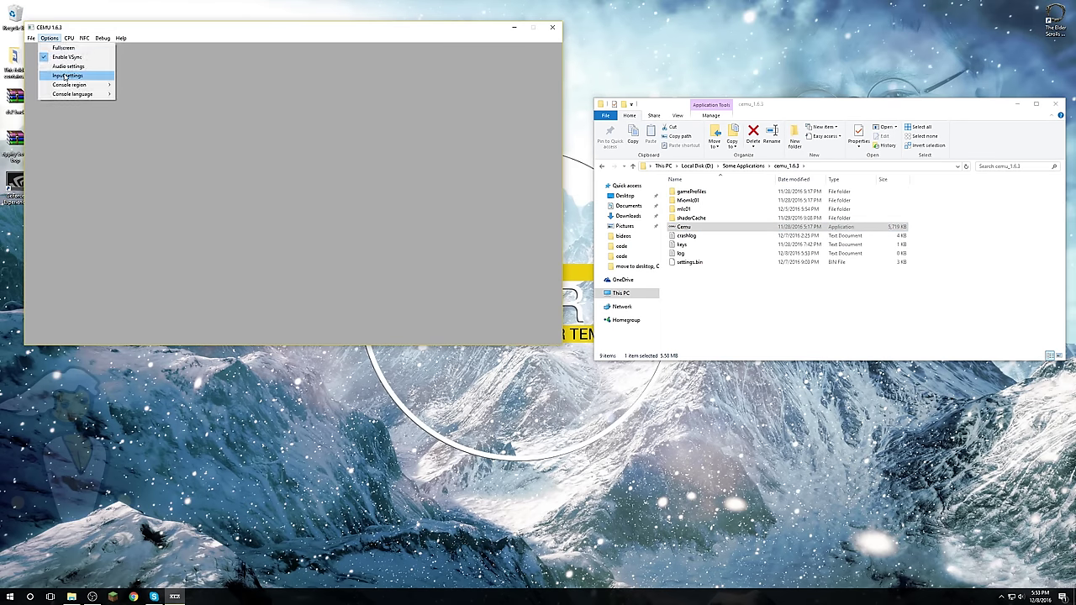
click(67, 76)
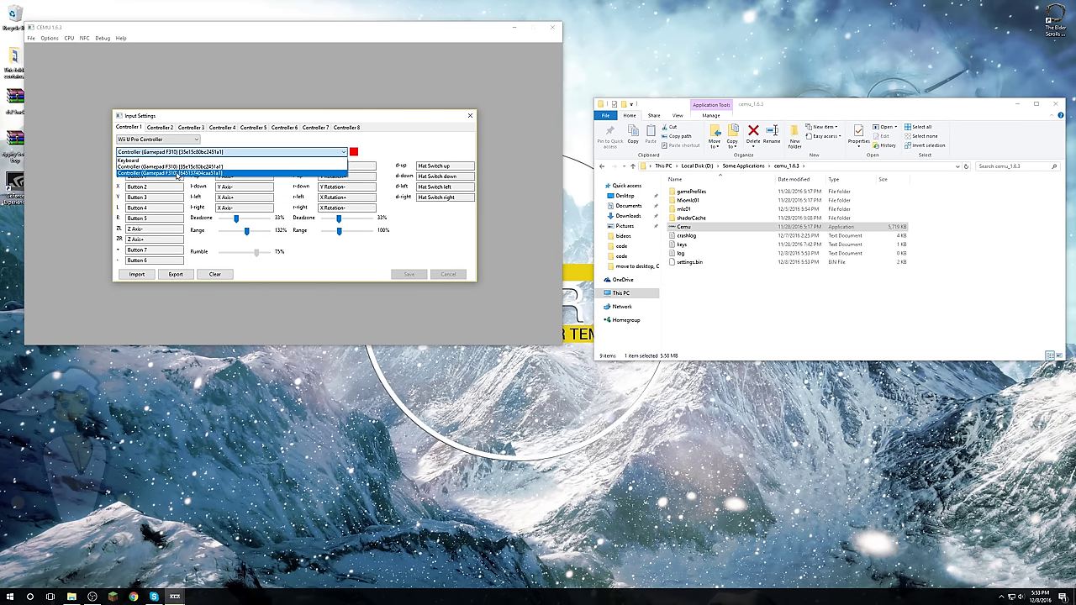
click(136, 274)
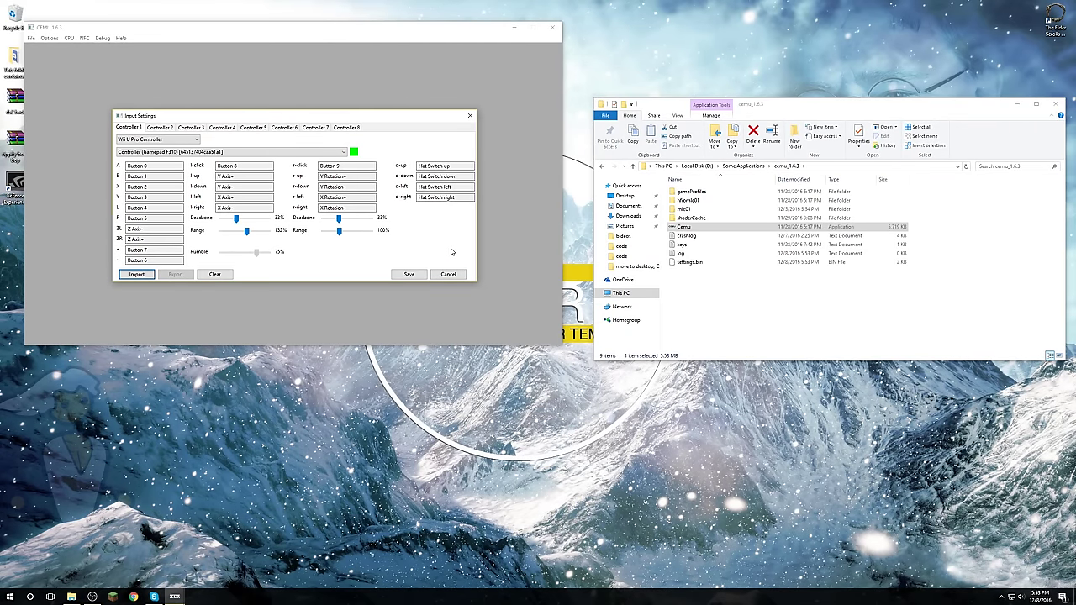
click(448, 275)
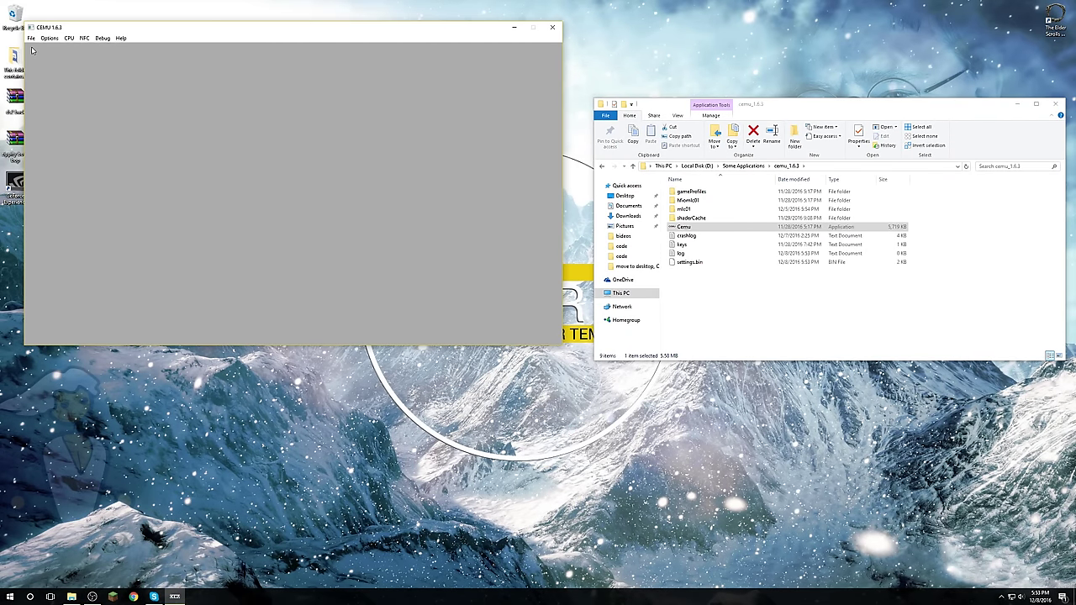
Load the game executable from Super Smash Bros. Wii U > code and let it boot.
click(30, 38)
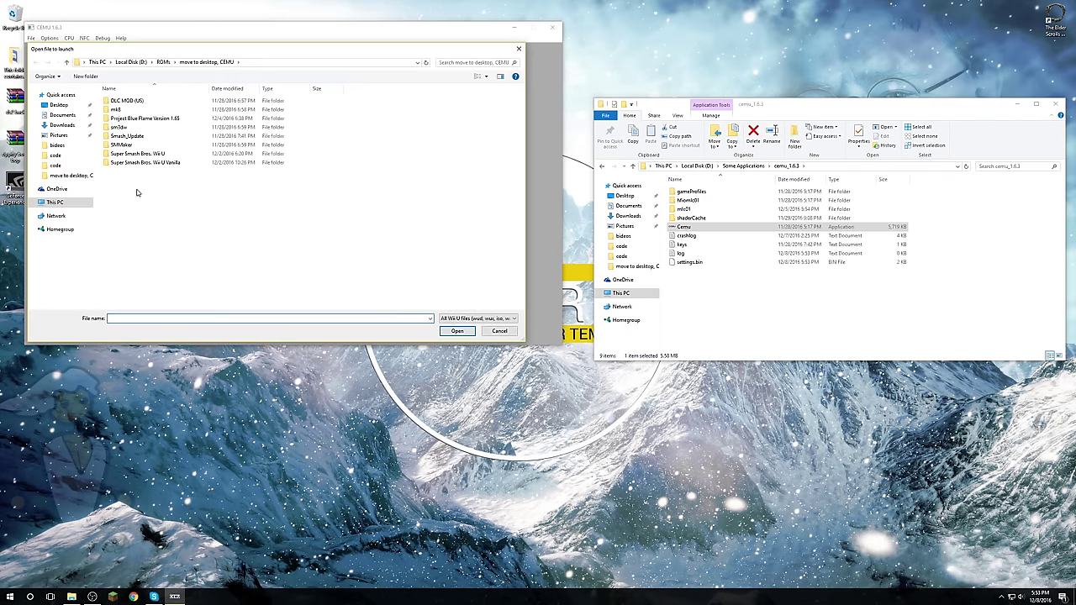
double_click(136, 153)
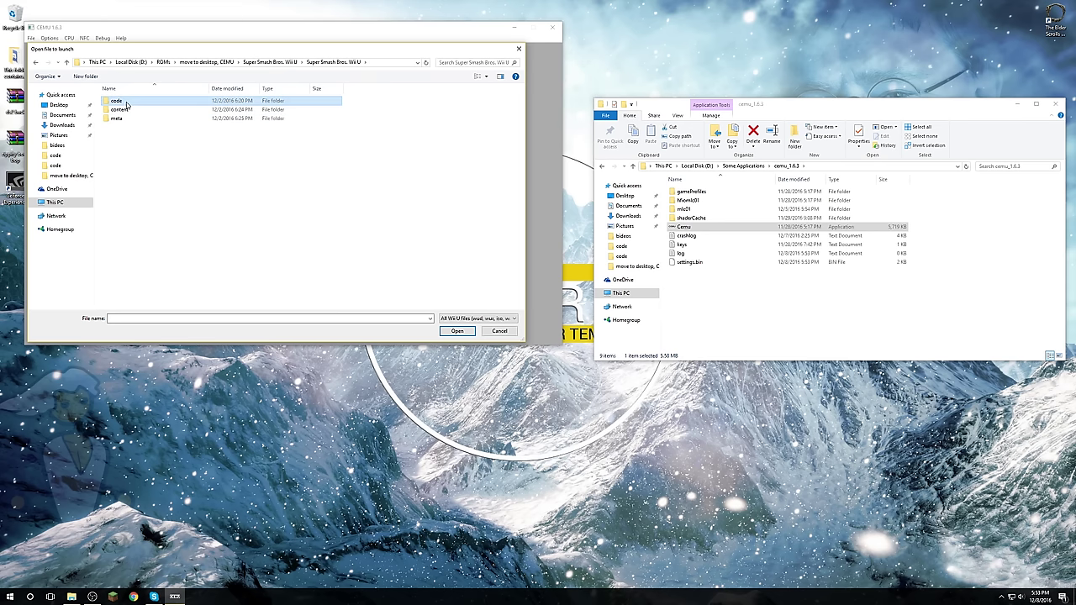
click(457, 330)
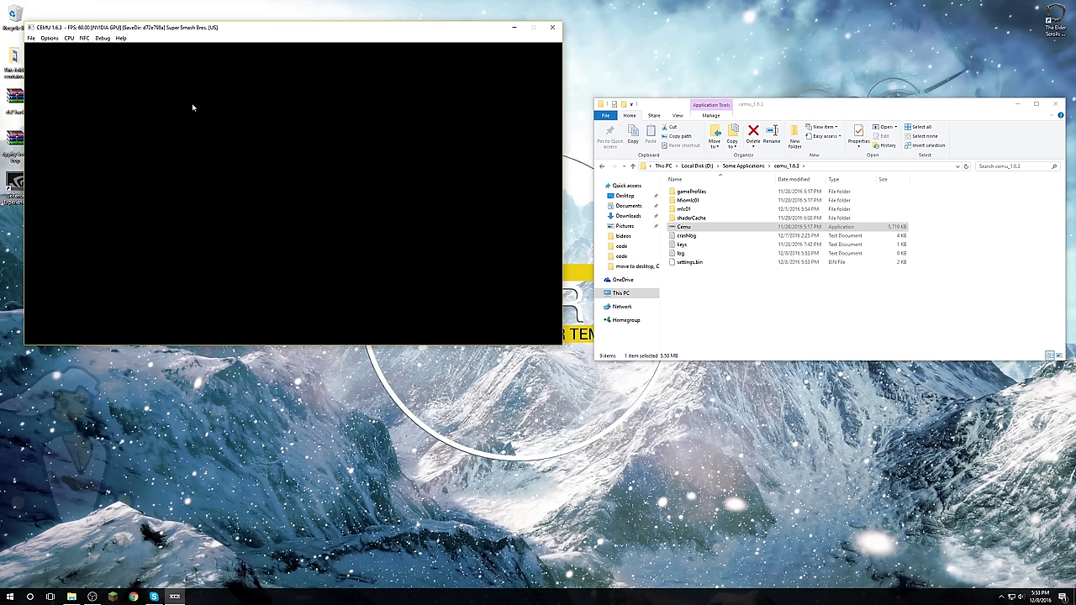
mouse_move(112, 216)
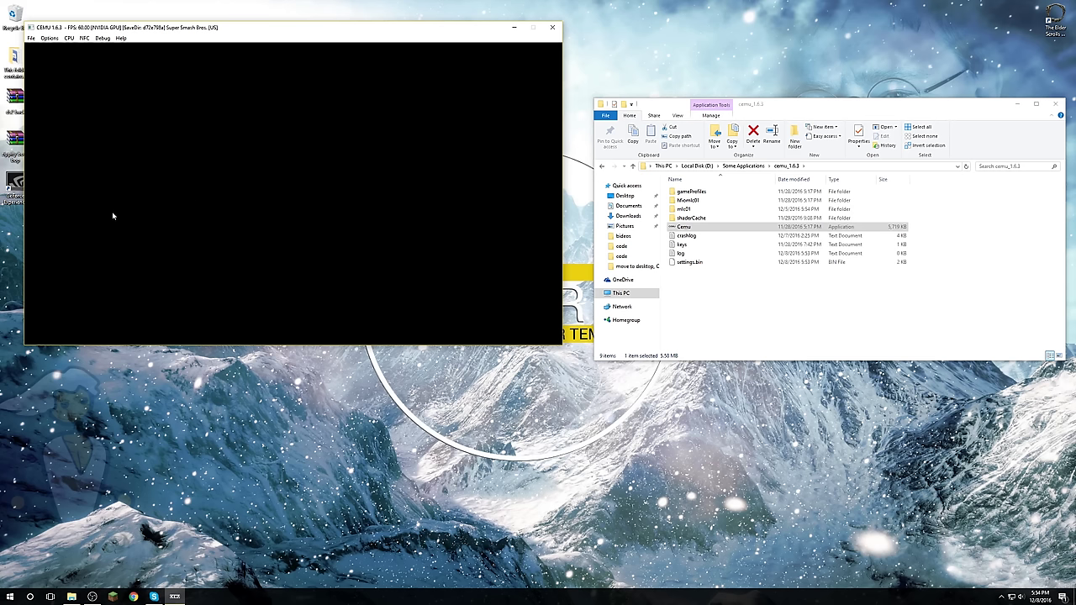
mouse_move(149, 238)
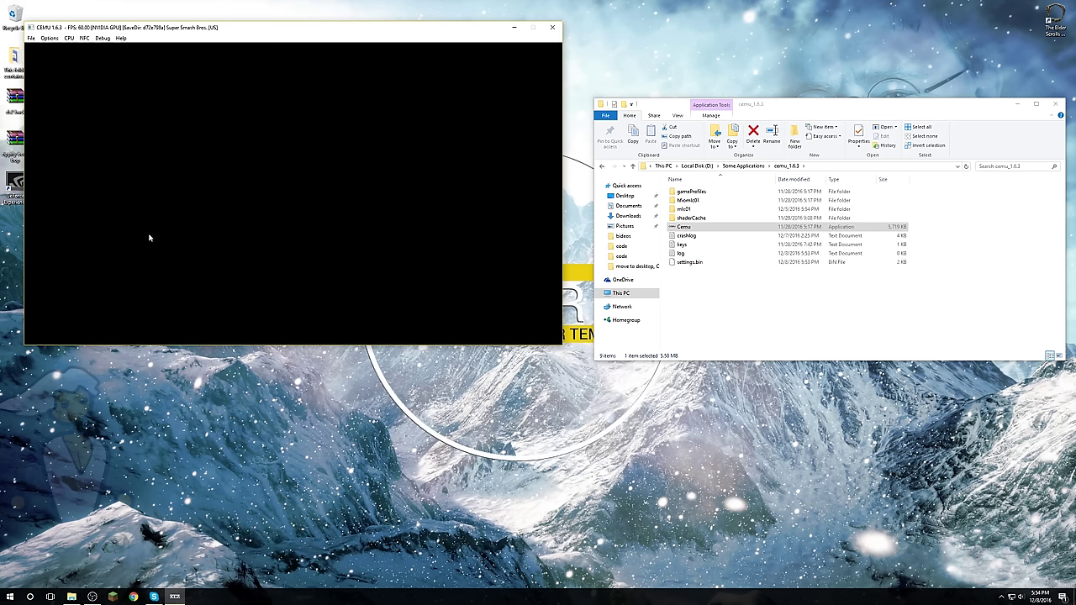
mouse_move(96, 140)
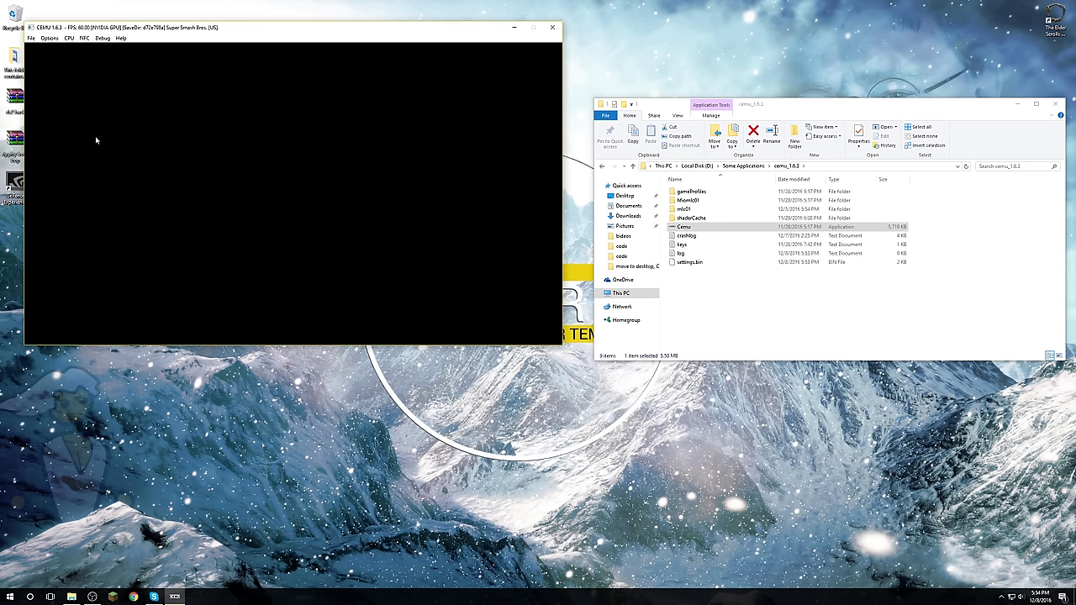
click(49, 39)
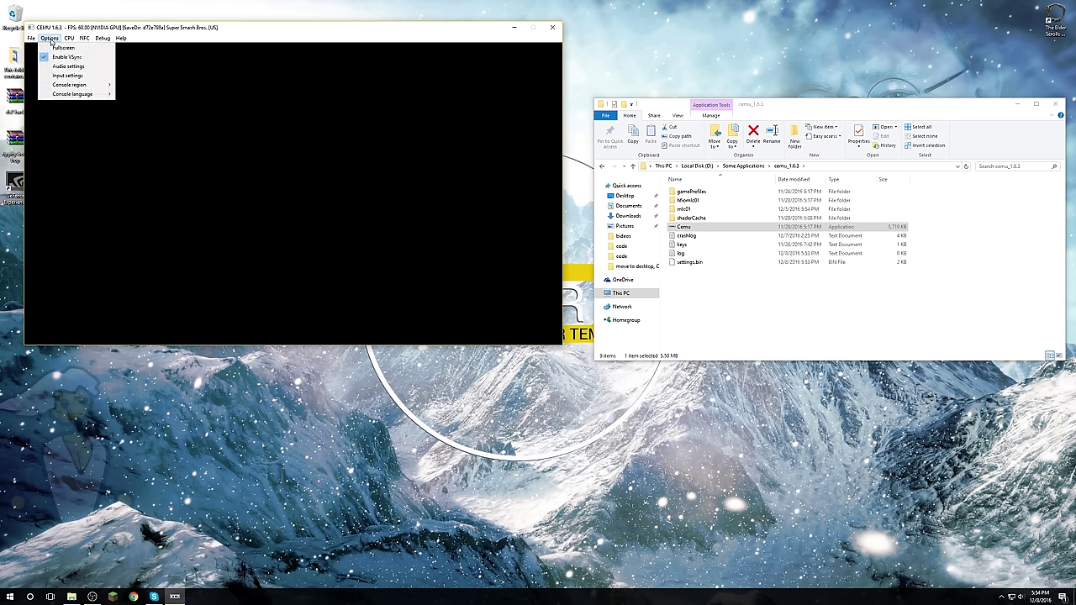
Set Controller 1 to Wii U Pro Controller and import the gamepad .ccc configuration.
click(130, 96)
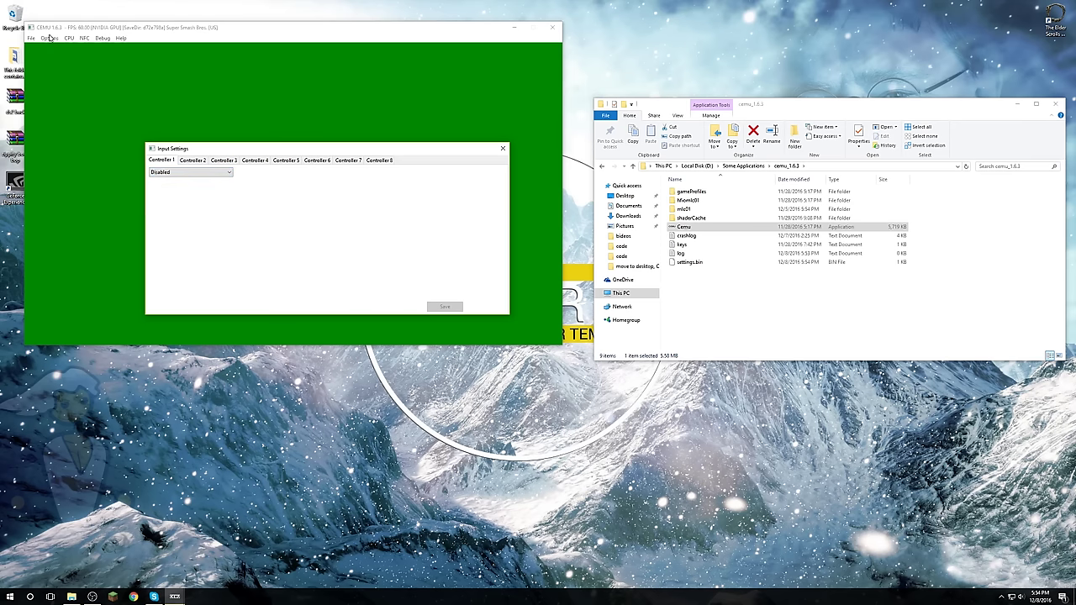
click(189, 173)
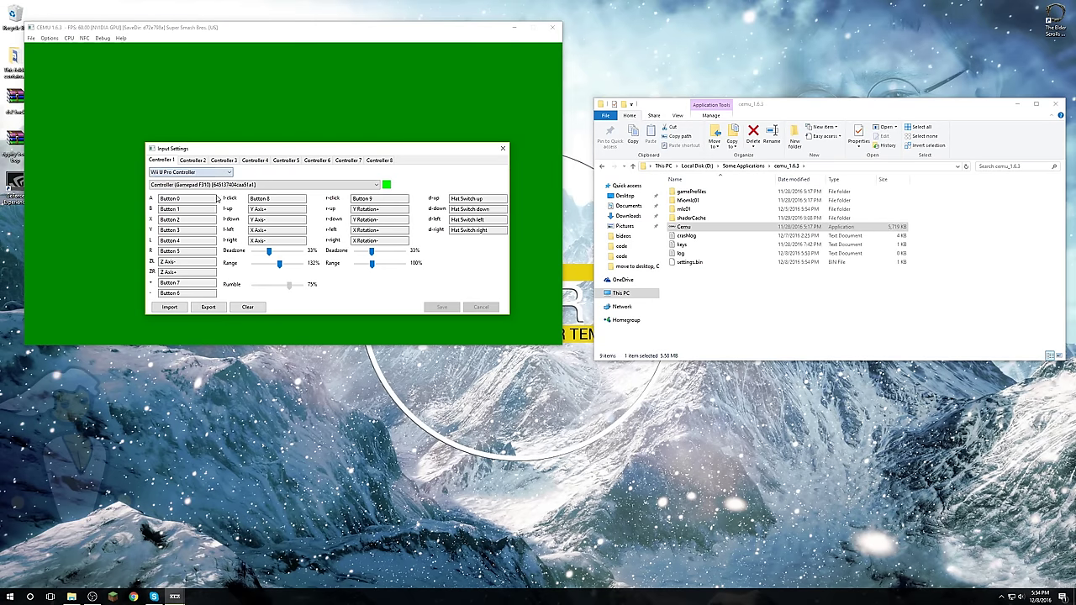
click(169, 307)
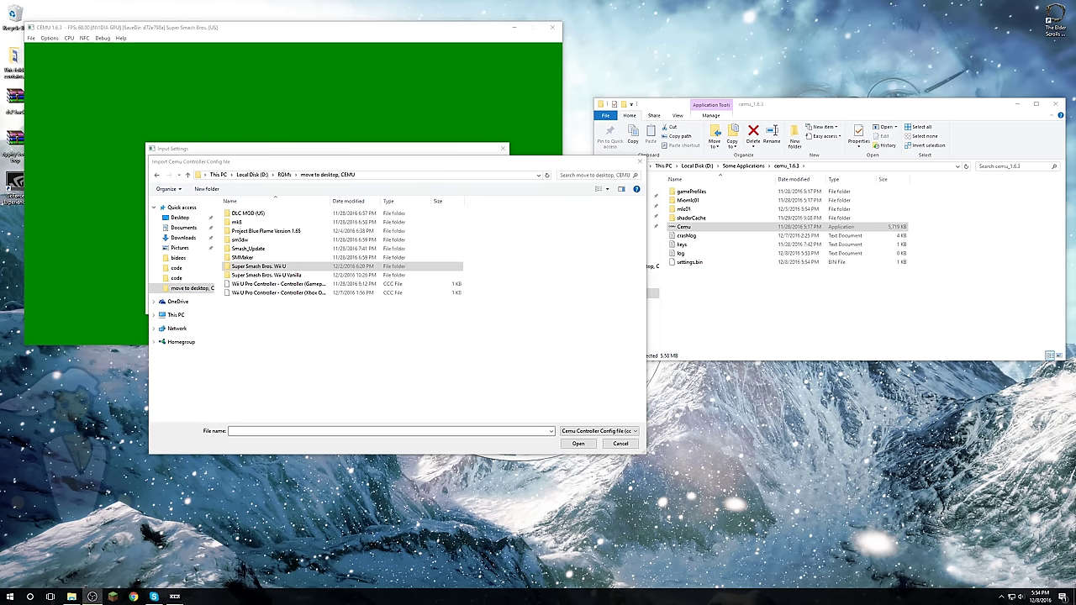
click(192, 289)
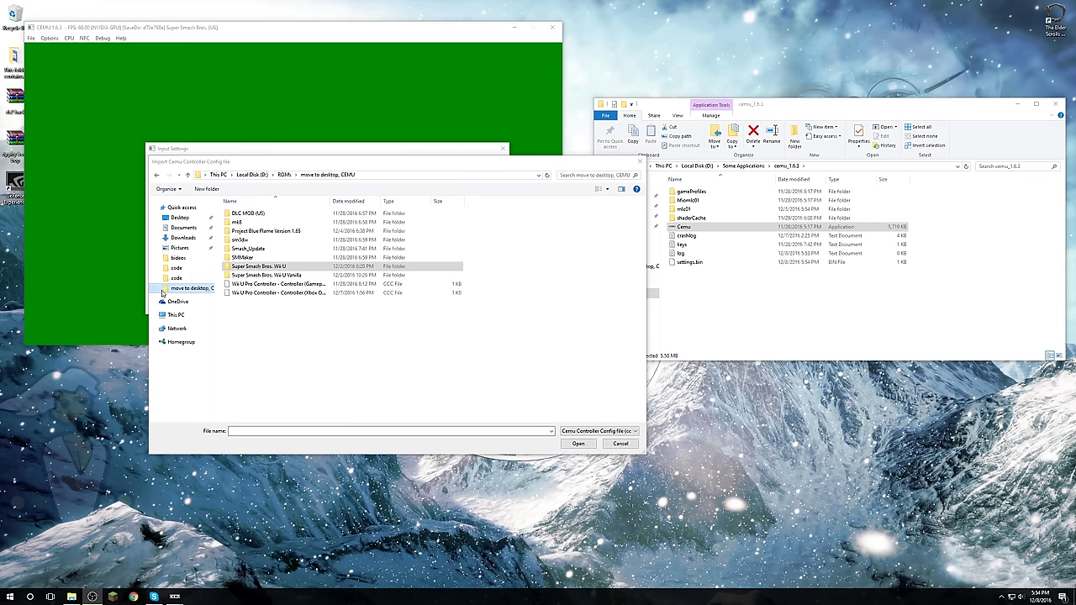
click(619, 443)
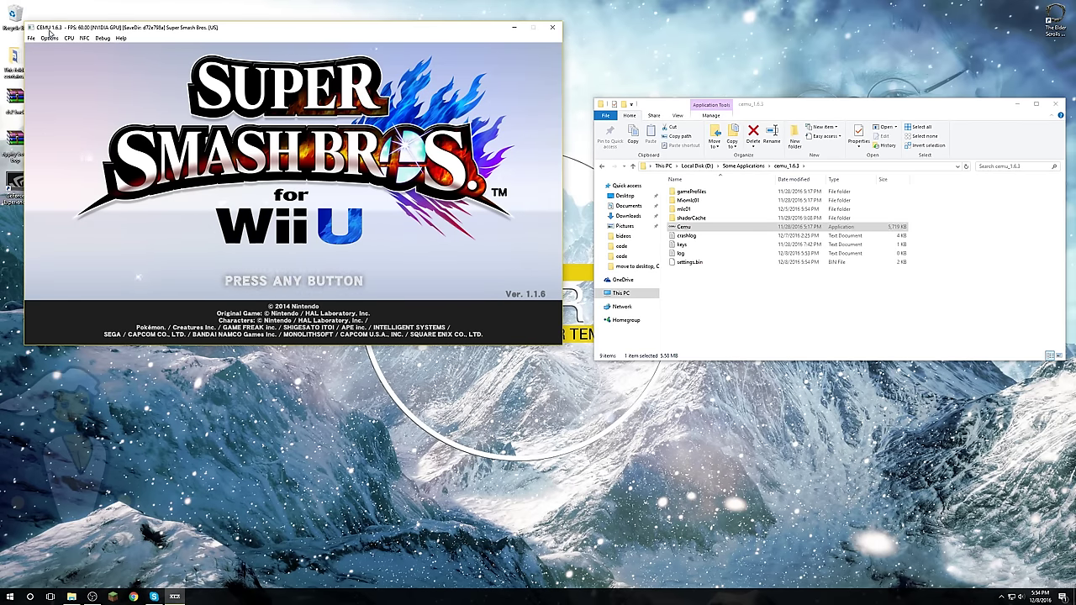
Open and close Cemu's audio settings, then exit the emulator.
click(49, 38)
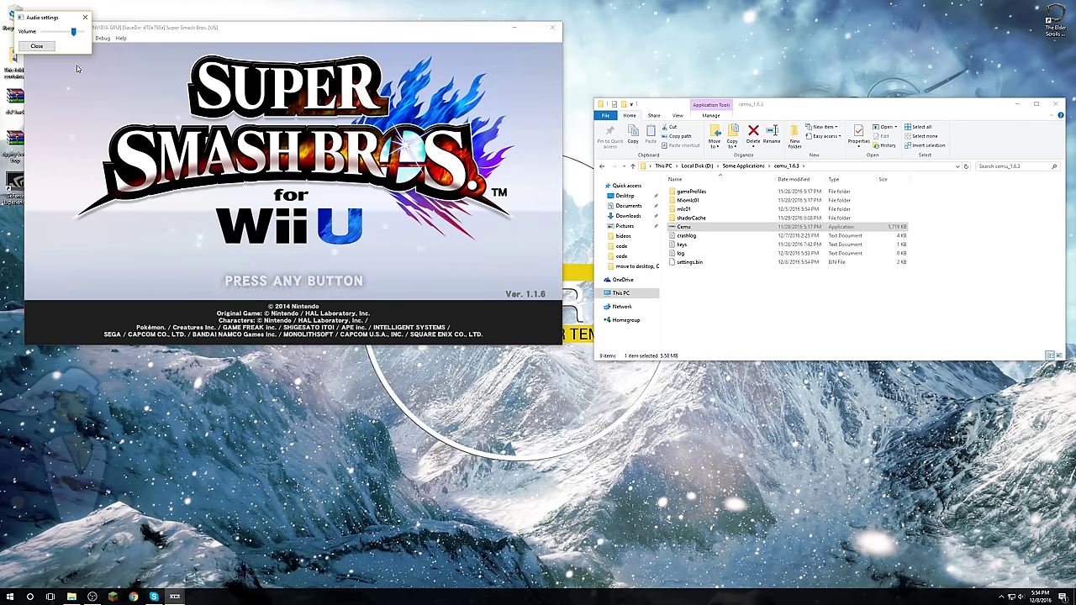
click(38, 46)
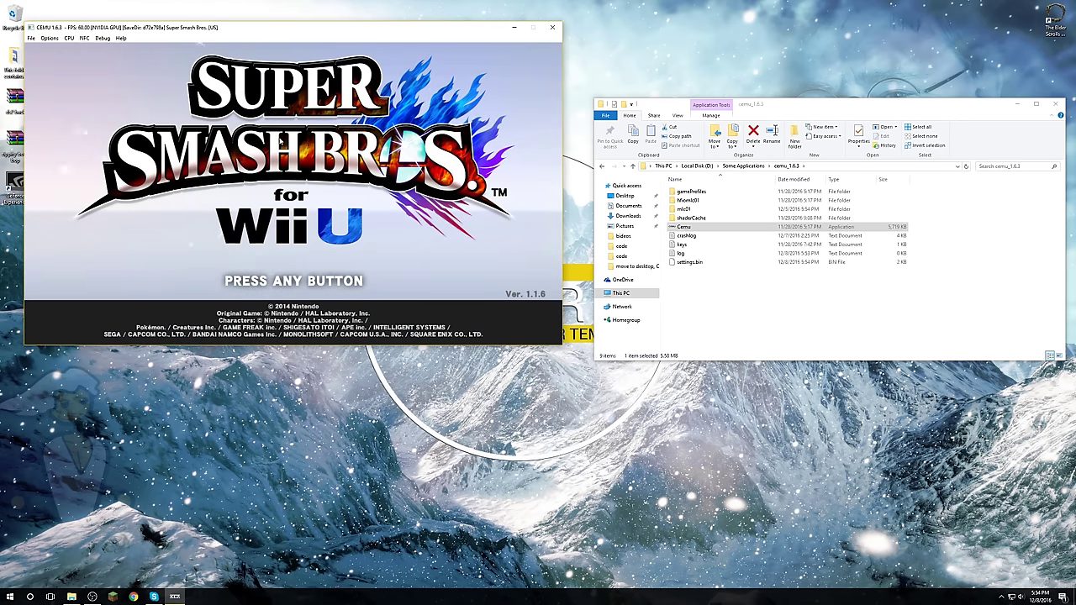
mouse_move(237, 236)
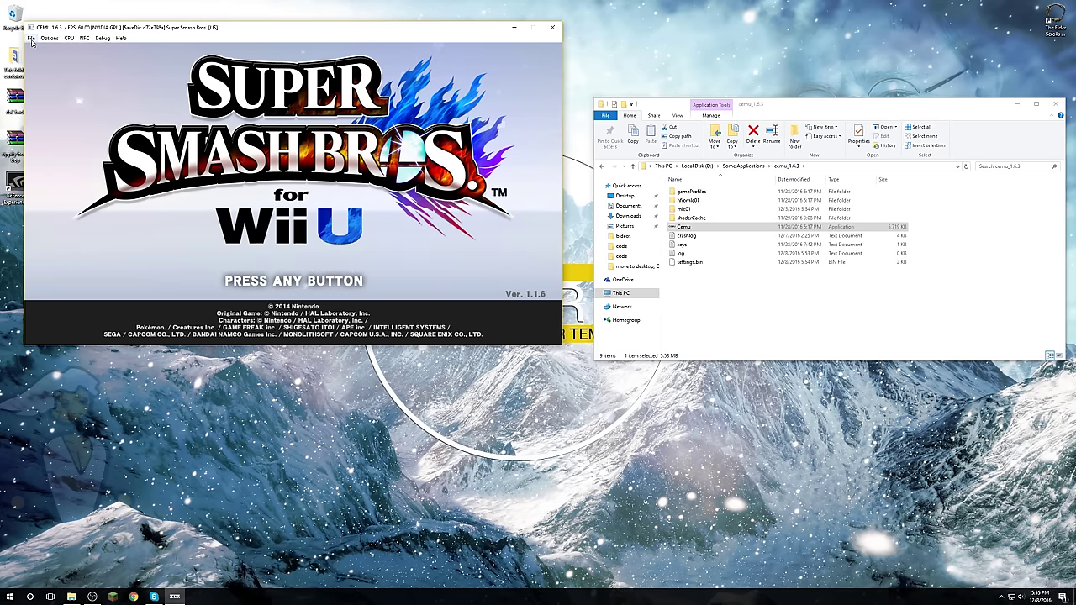
click(553, 27)
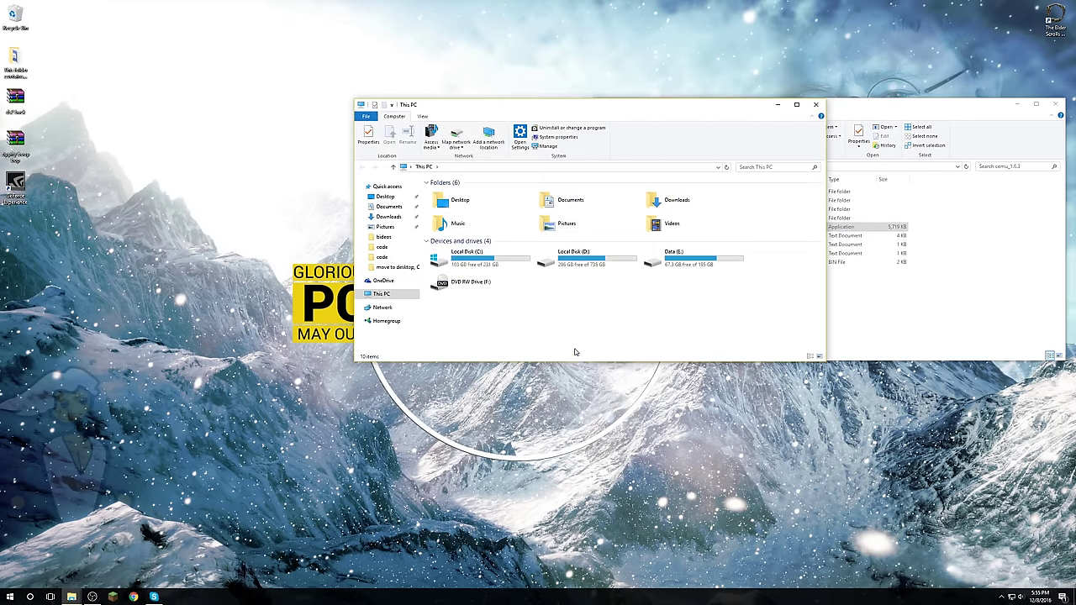
Open the Super Smash Bros. Wii U Vanilla folder and show move to desktop, CEMU alongside.
double_click(574, 251)
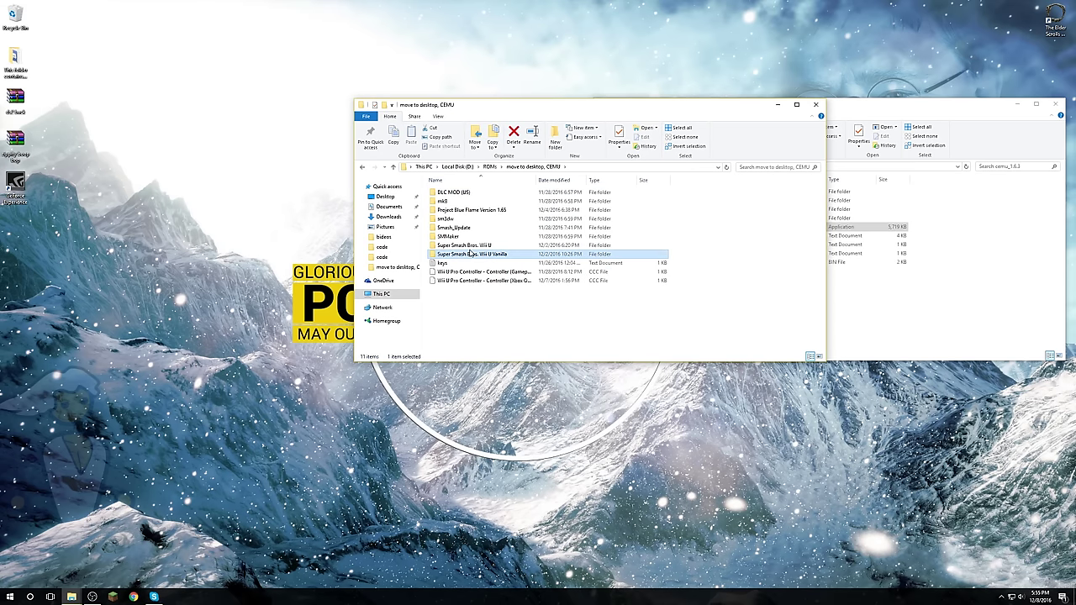
double_click(477, 254)
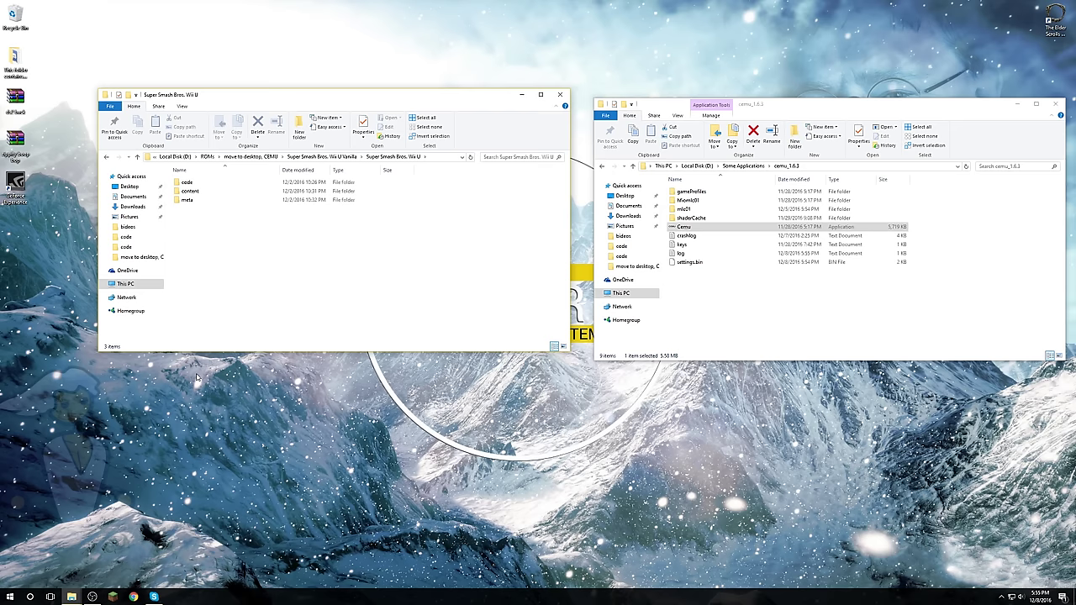
click(603, 165)
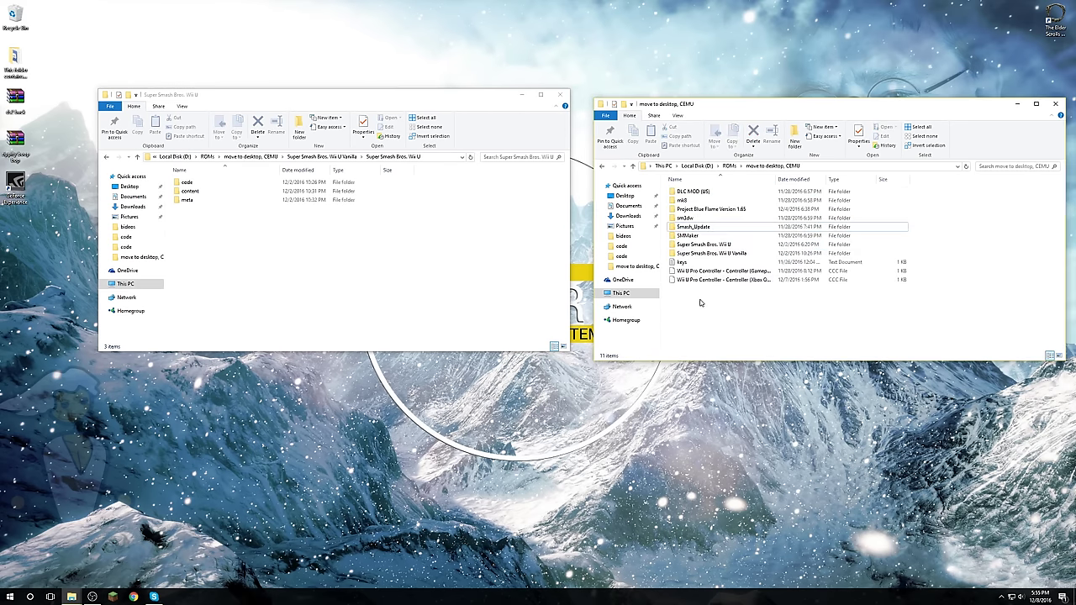
Browse Smash_Update > updates > 288_DLC_MOD > content > patch in the second window.
double_click(692, 226)
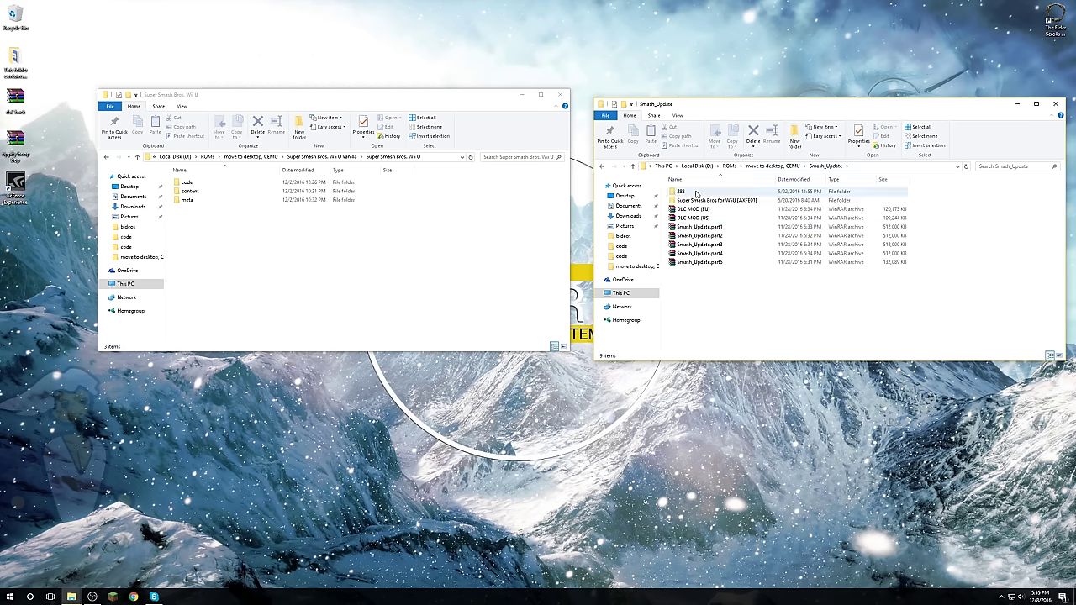
double_click(680, 192)
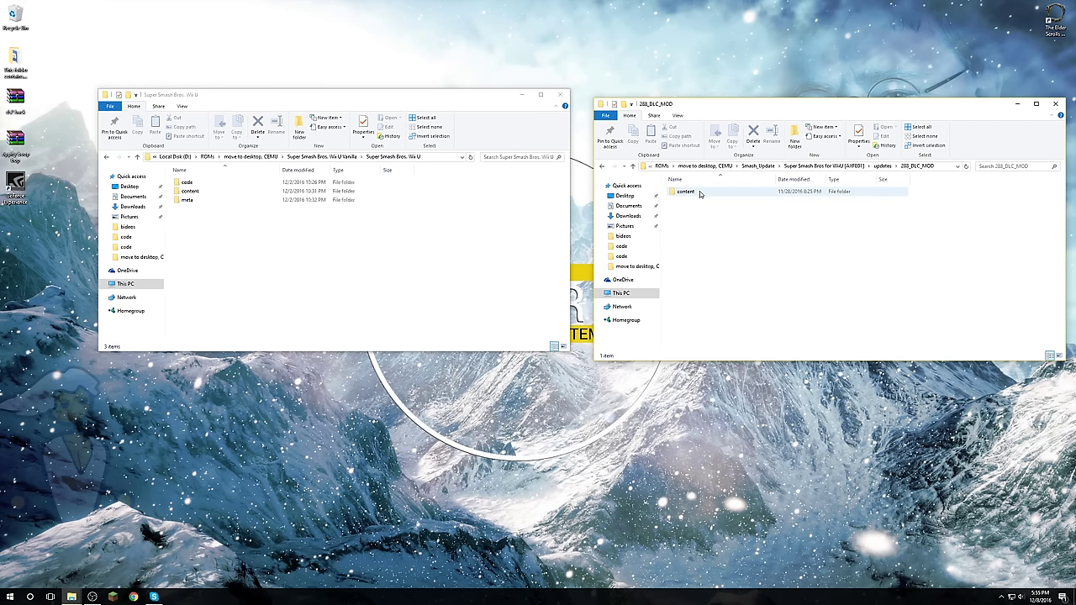
double_click(686, 192)
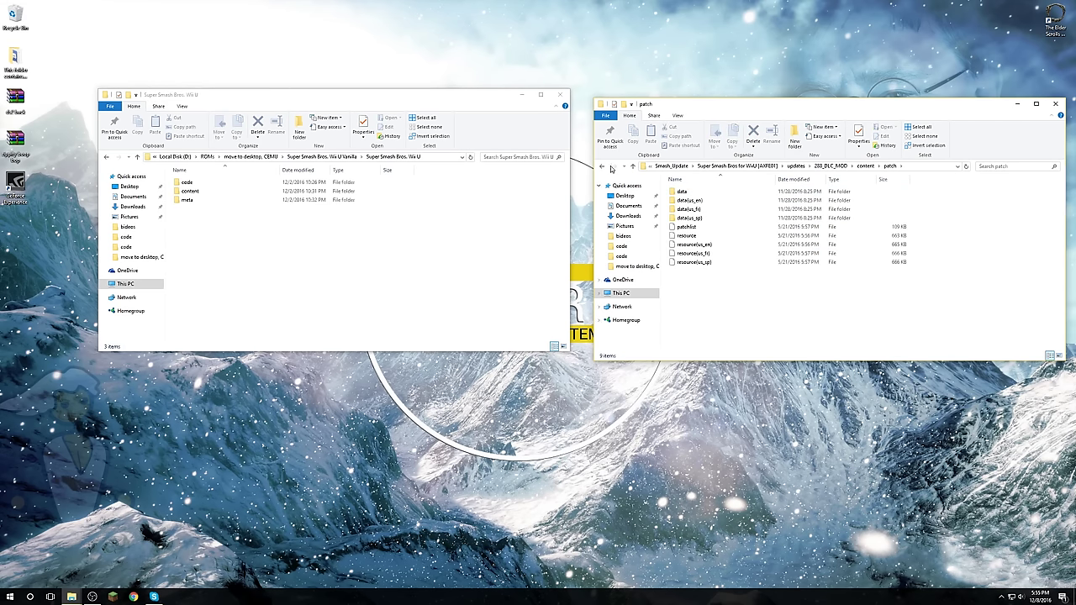
click(632, 165)
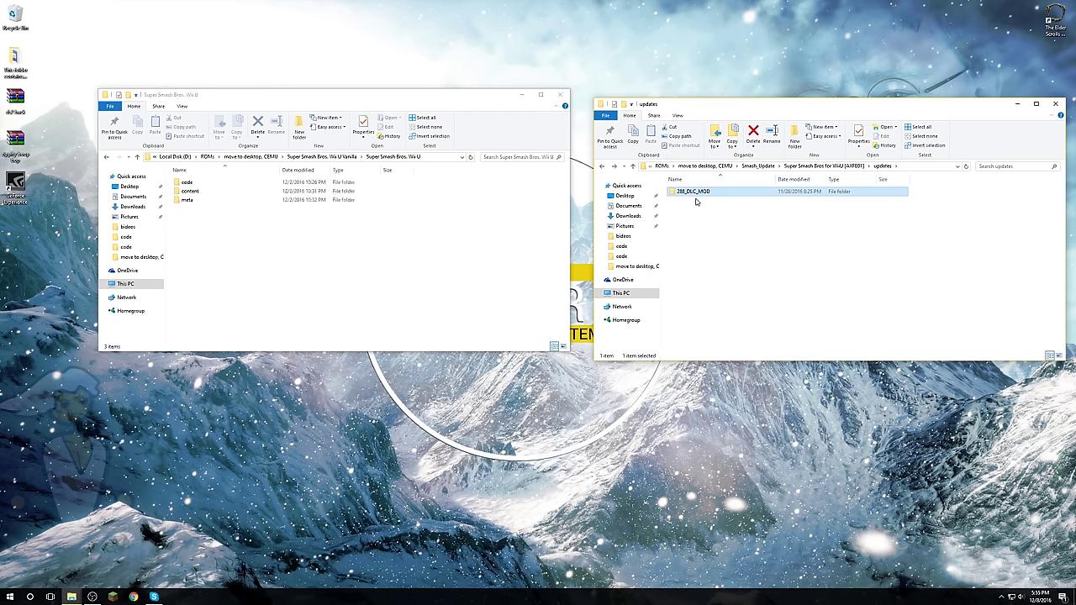
mouse_move(742, 377)
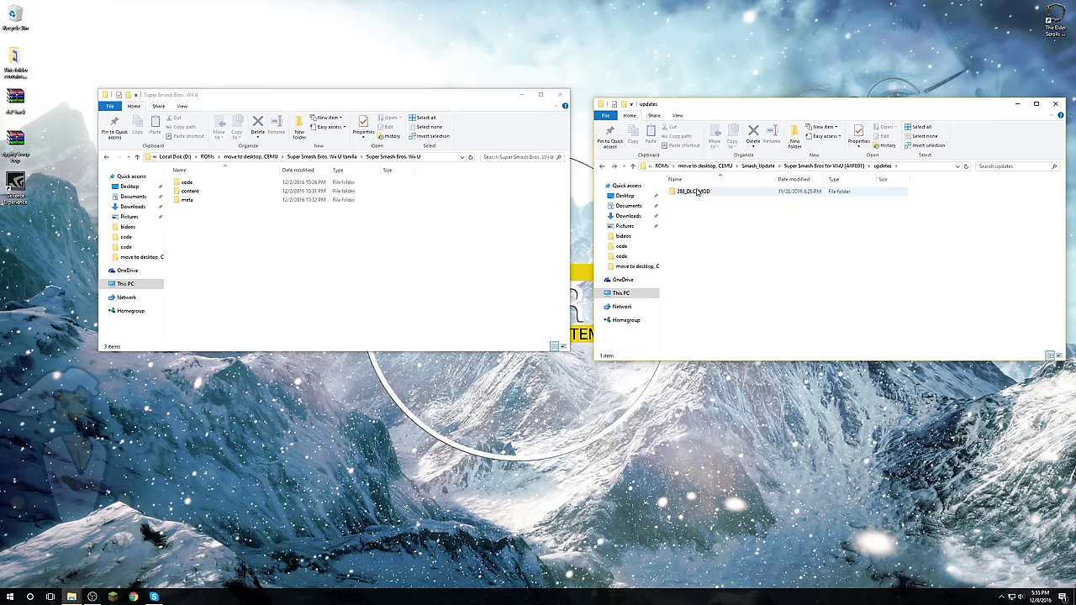
double_click(693, 191)
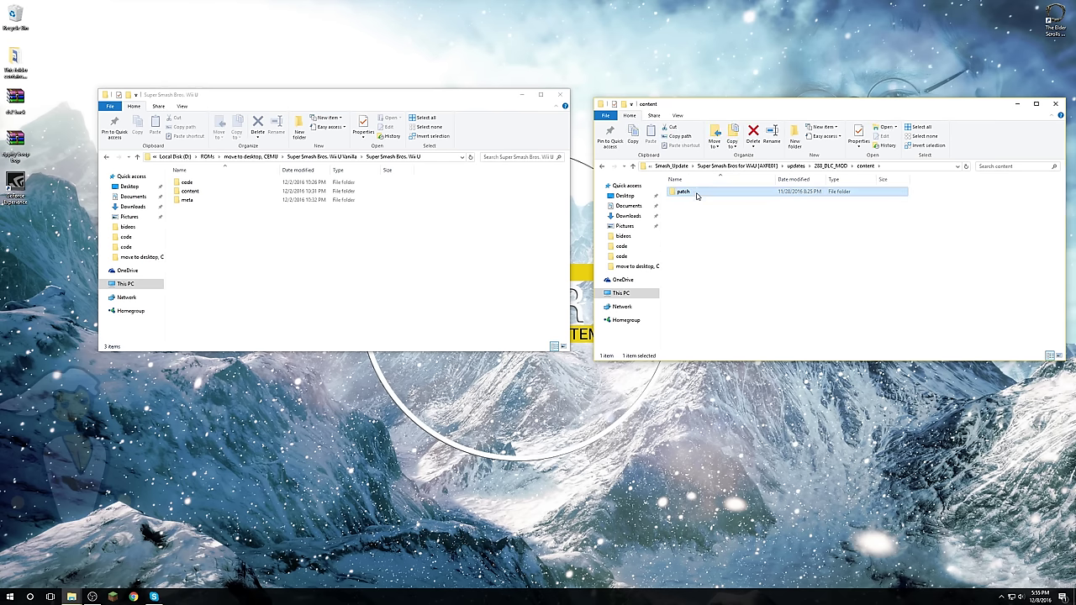
double_click(681, 191)
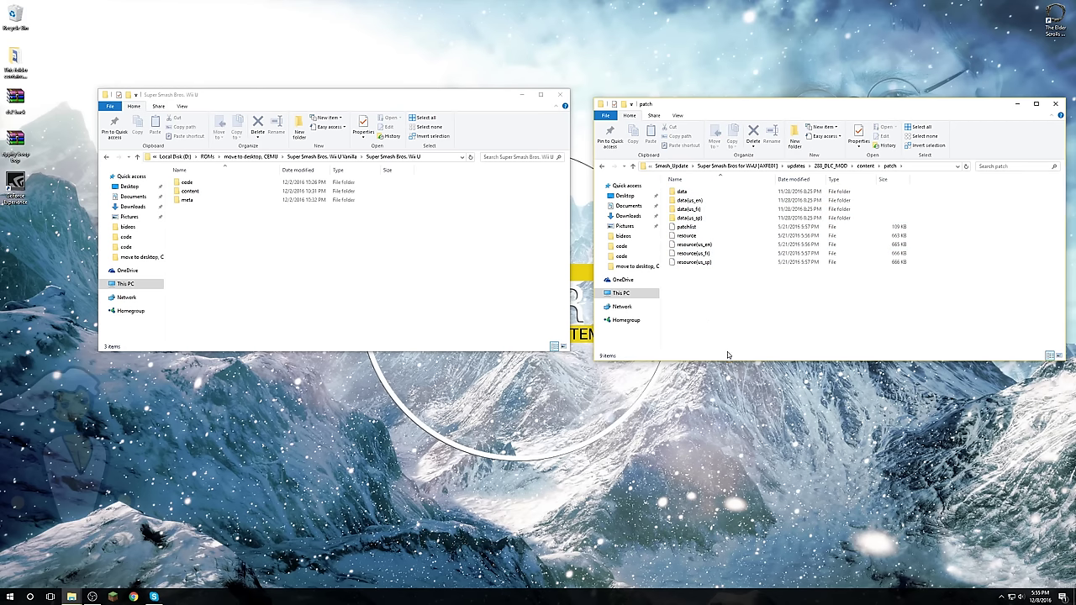
Open the game's content folder and drag the nine DLC patch items into its patch folder.
click(190, 191)
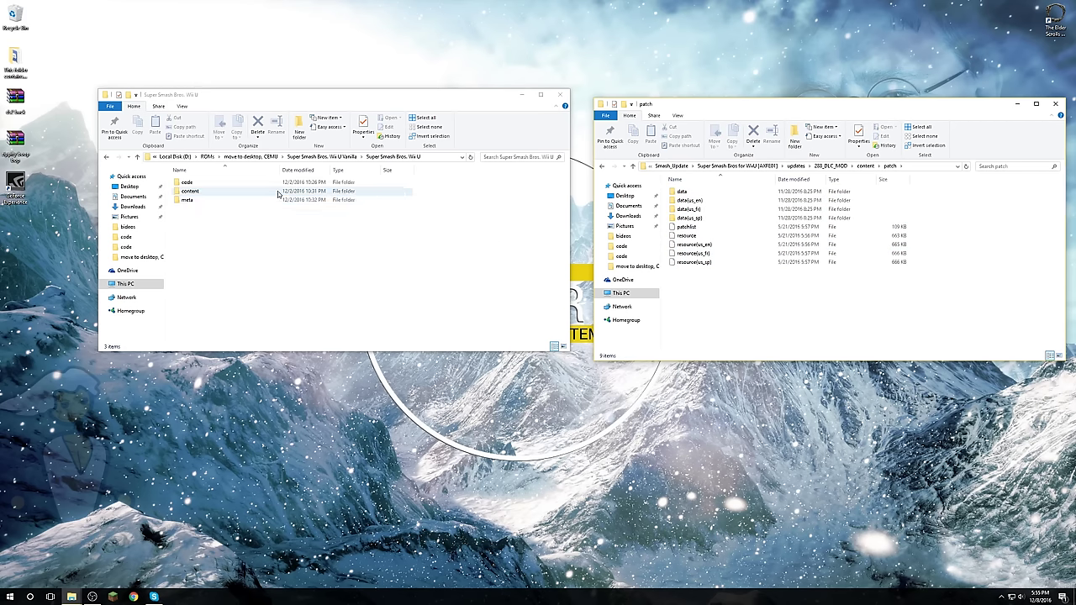
double_click(190, 191)
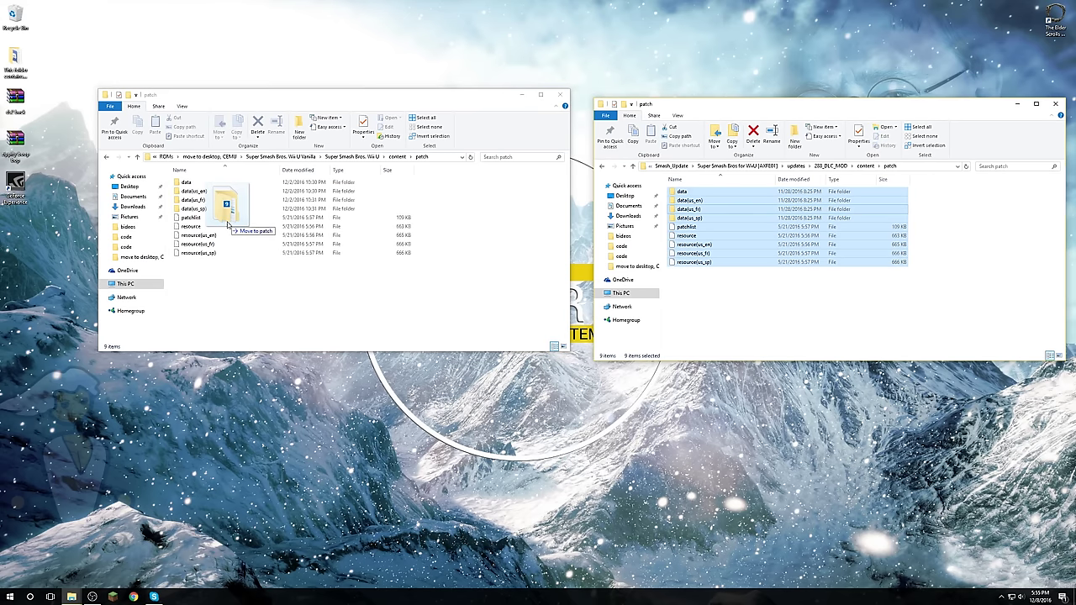
drag(227, 210, 303, 227)
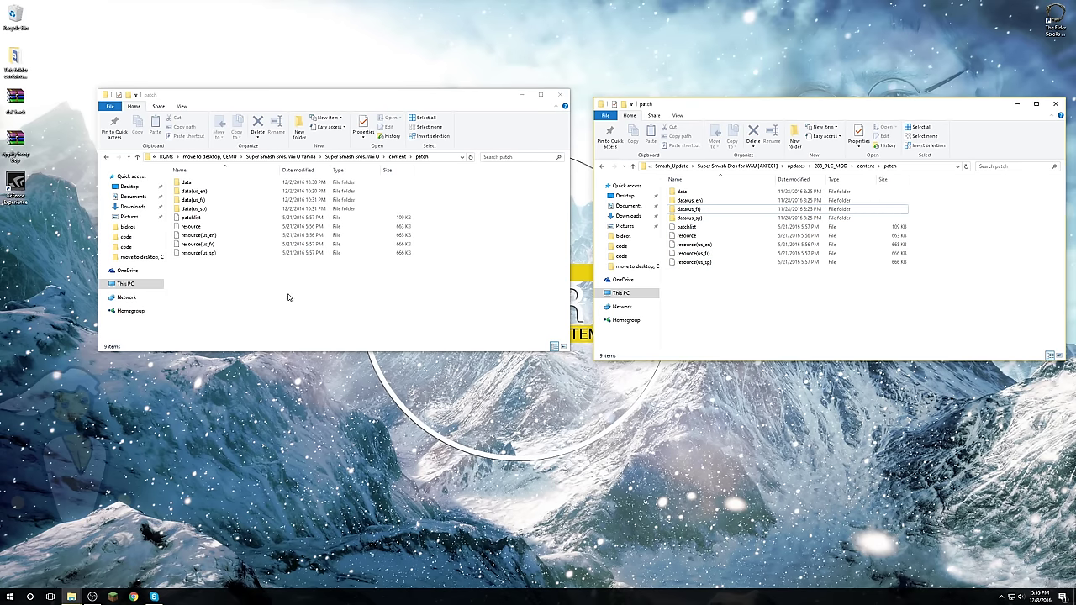
mouse_move(381, 304)
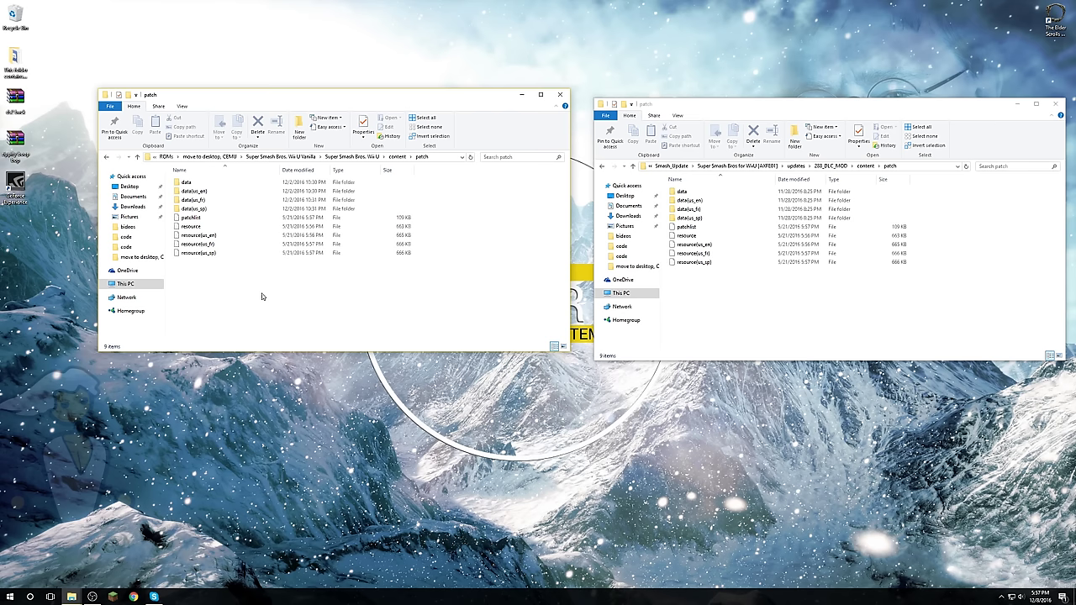
click(198, 236)
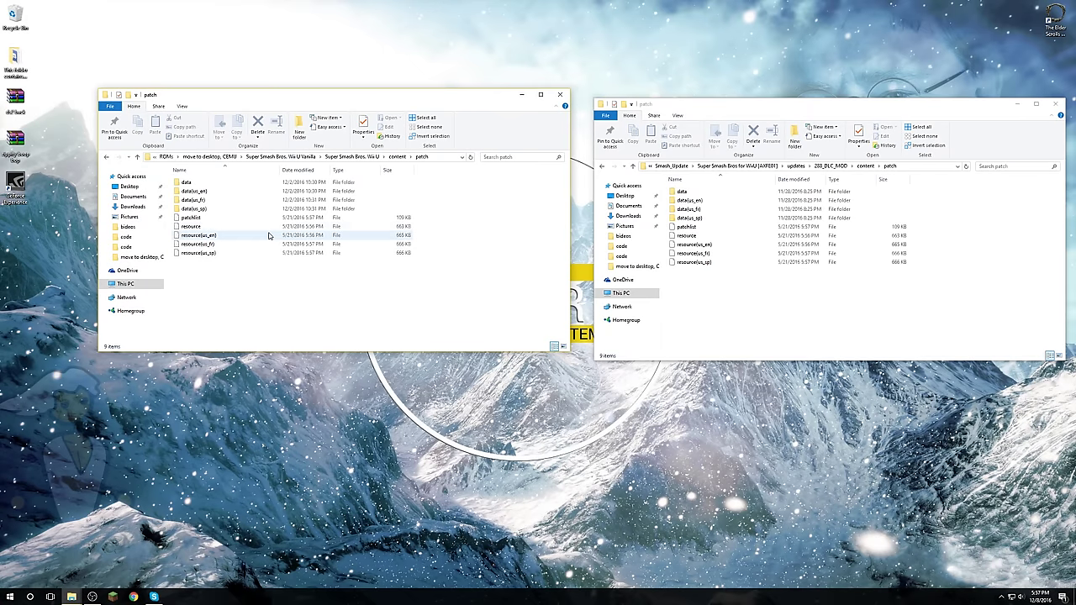